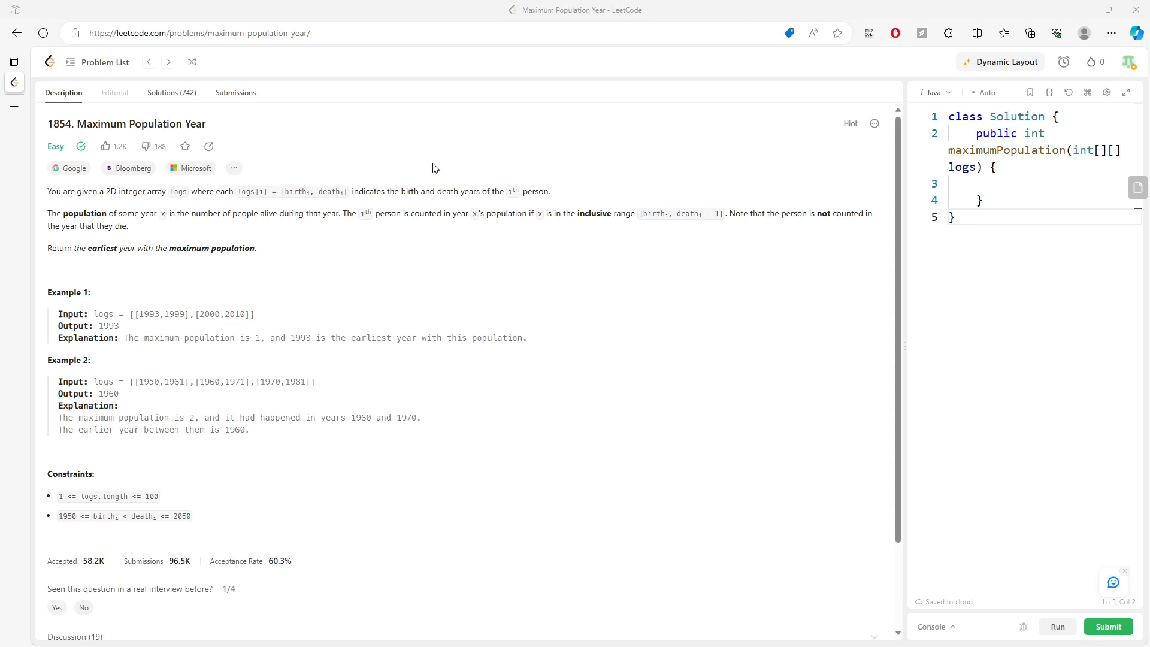
mouse_move(94, 206)
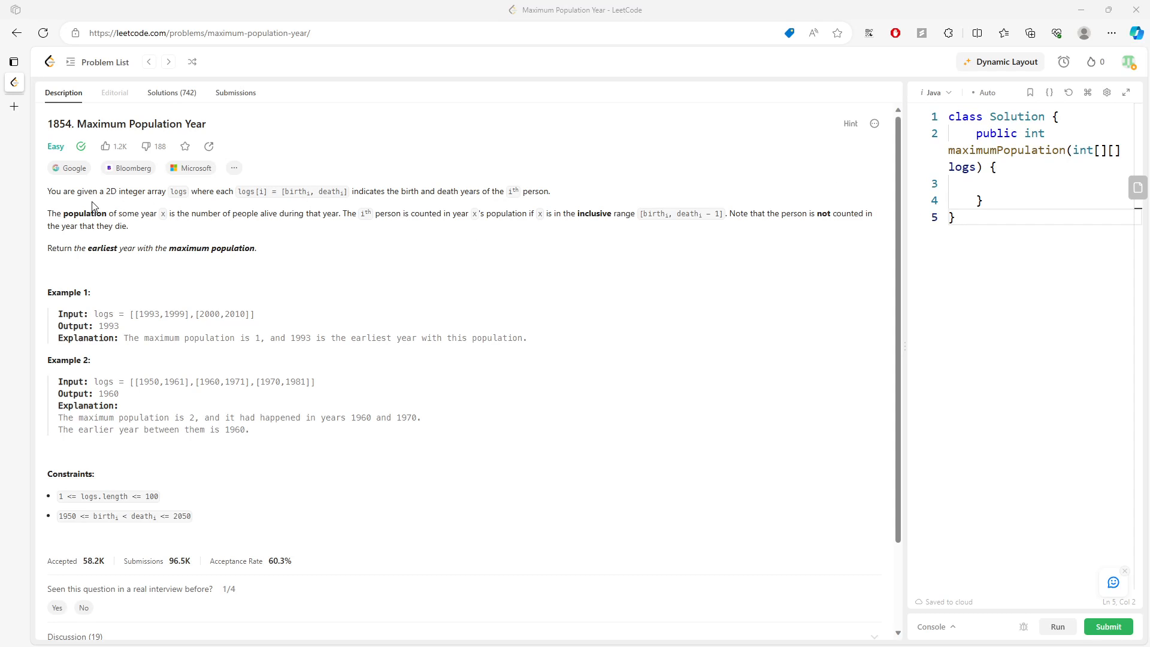
Step: Highlight logs[i] in the problem statement, then start an Edge Web capture of the page
left_click_drag(107, 191, 186, 192)
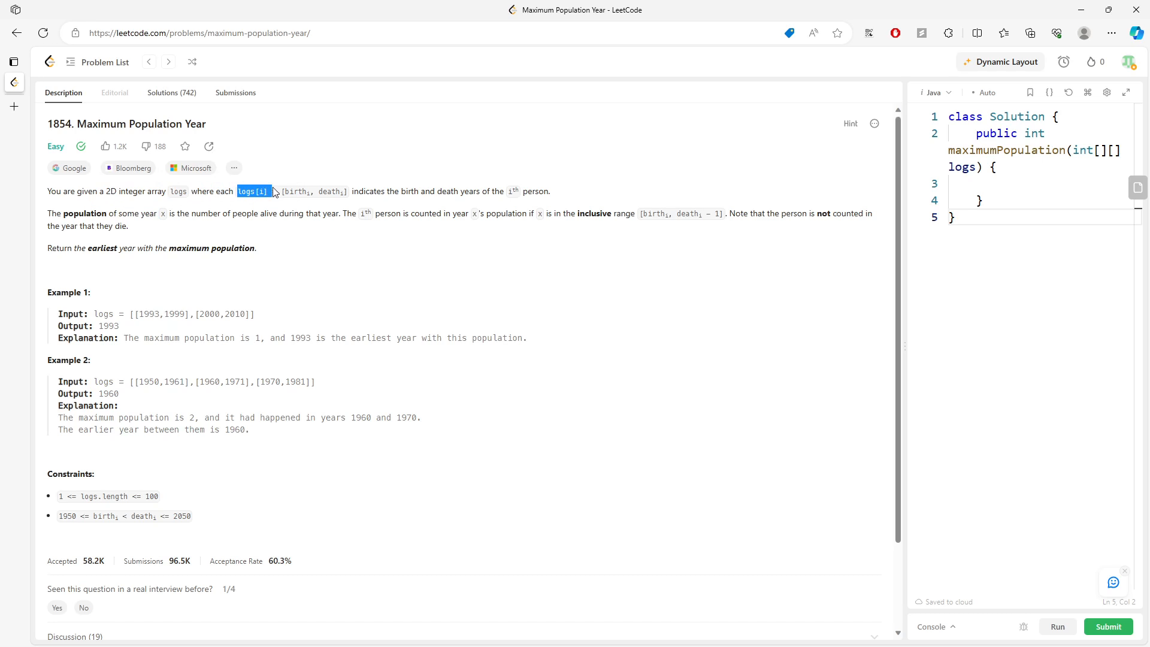
left_click_drag(271, 192, 515, 191)
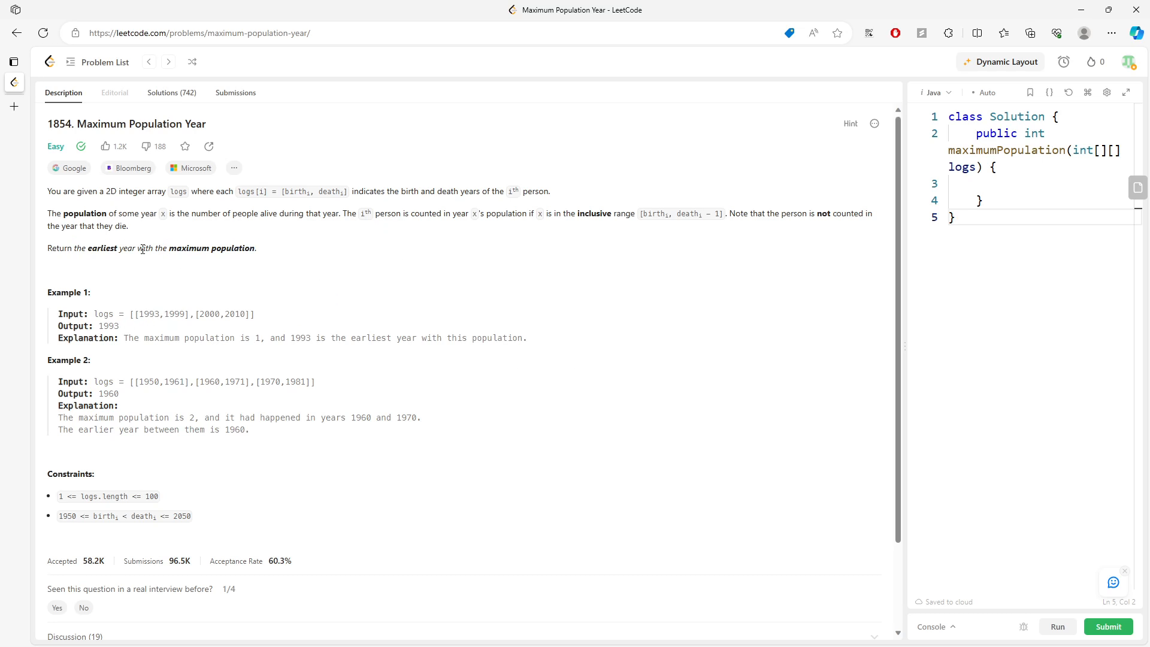
left_click(813, 33)
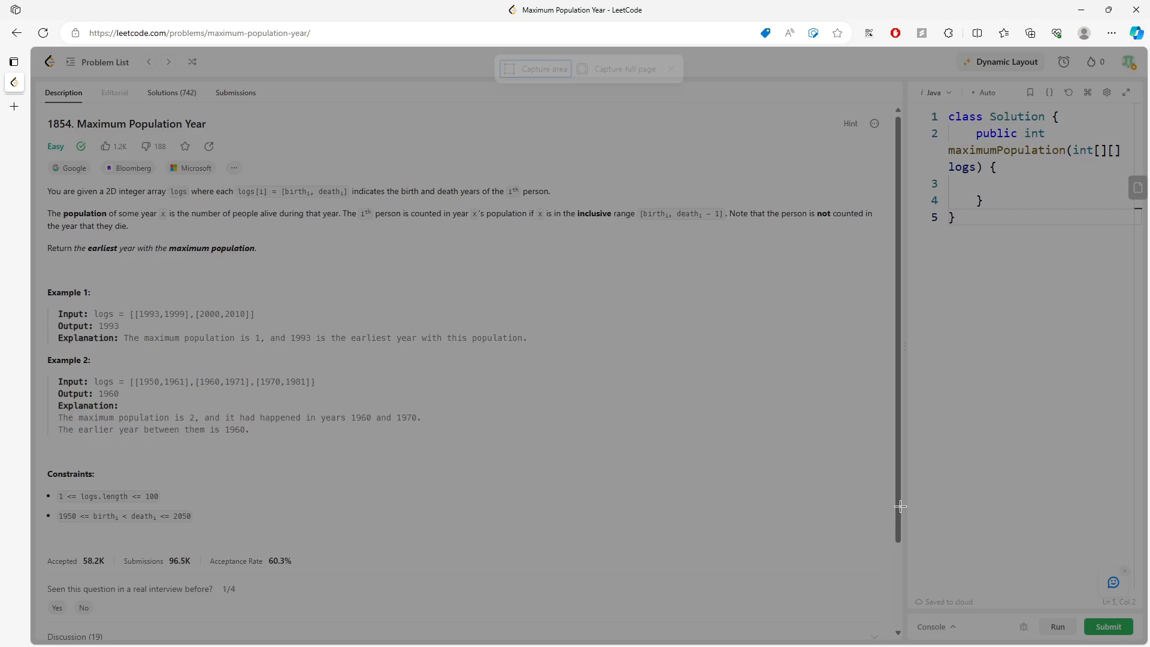
Step: Capture the description panel and circle Example 1's years 1993, 2000, 1999 with its explanation underlined in red
left_click(623, 69)
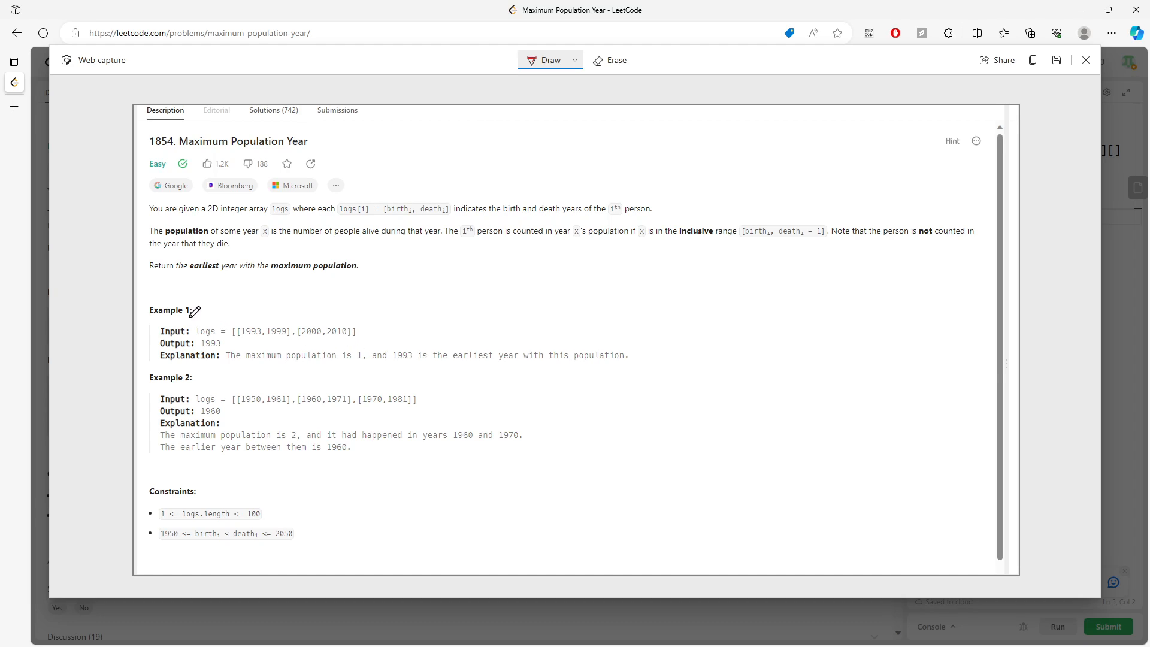
left_click_drag(147, 307, 198, 312)
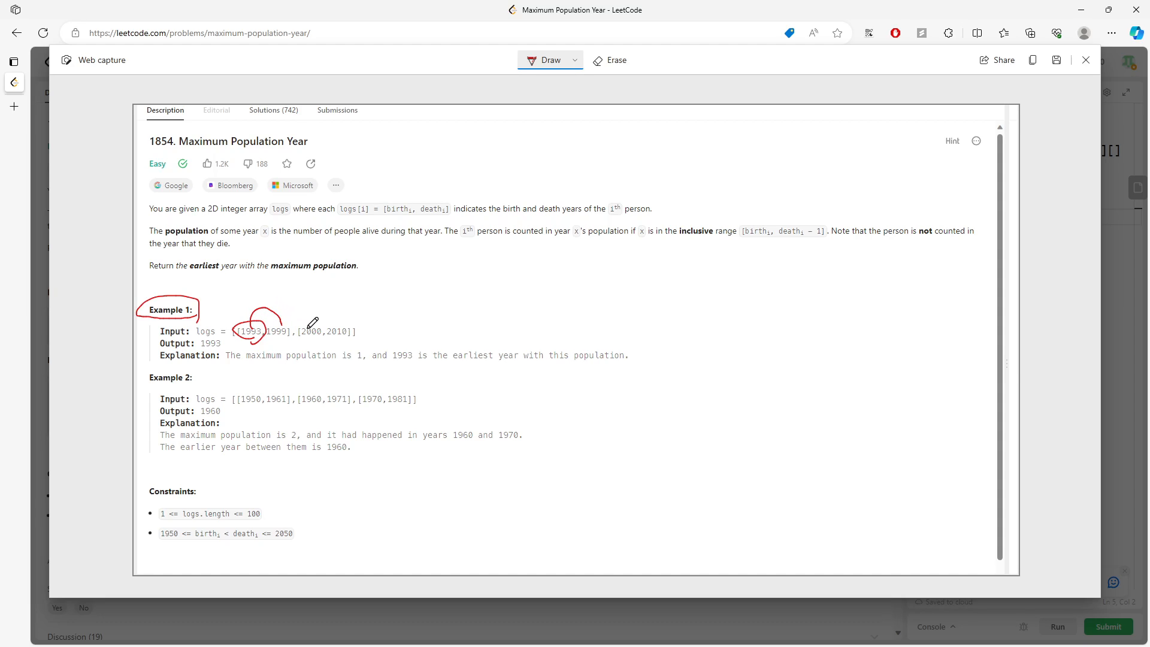
left_click_drag(323, 327, 308, 326)
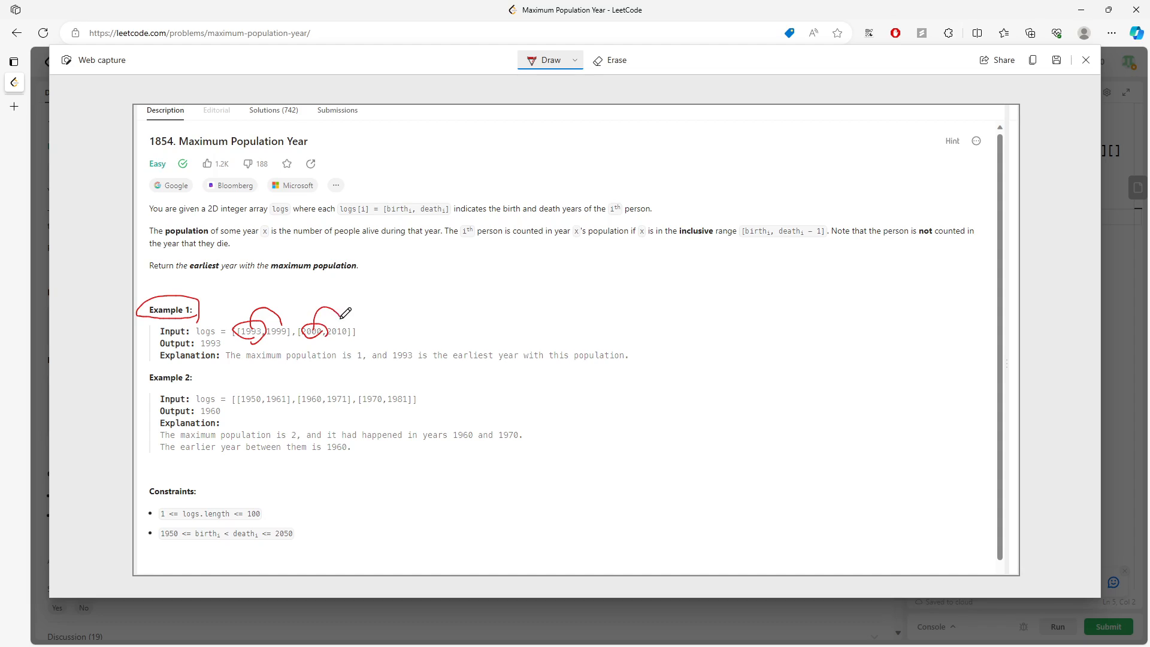
mouse_move(383, 294)
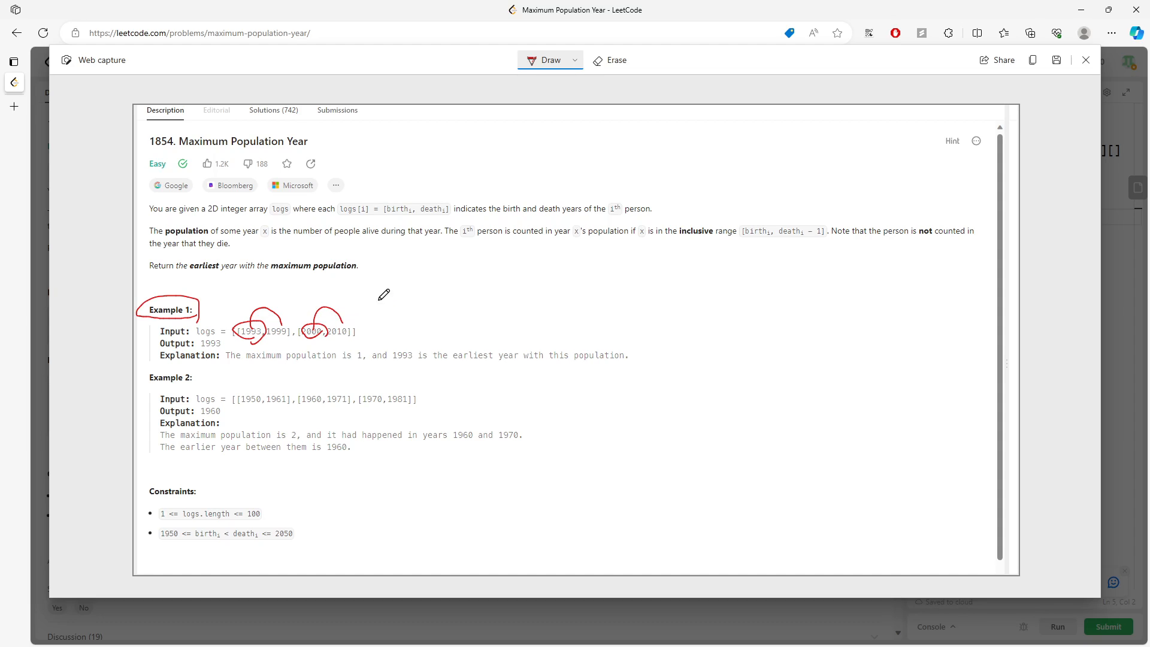
left_click_drag(432, 365, 594, 366)
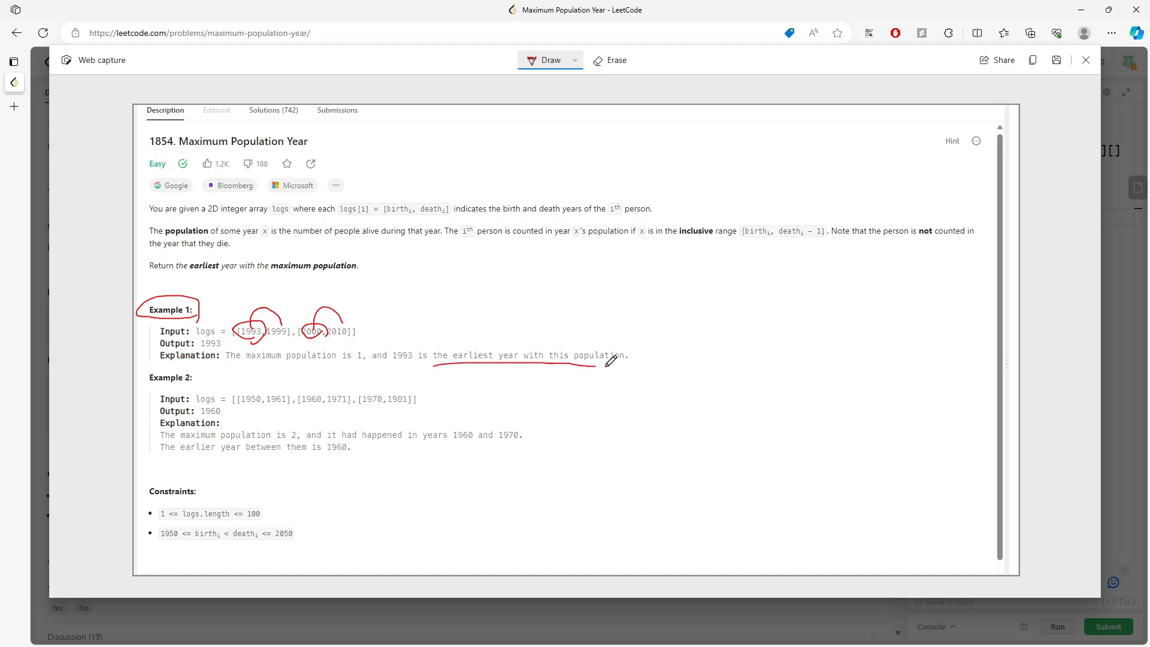
left_click_drag(591, 363, 642, 363)
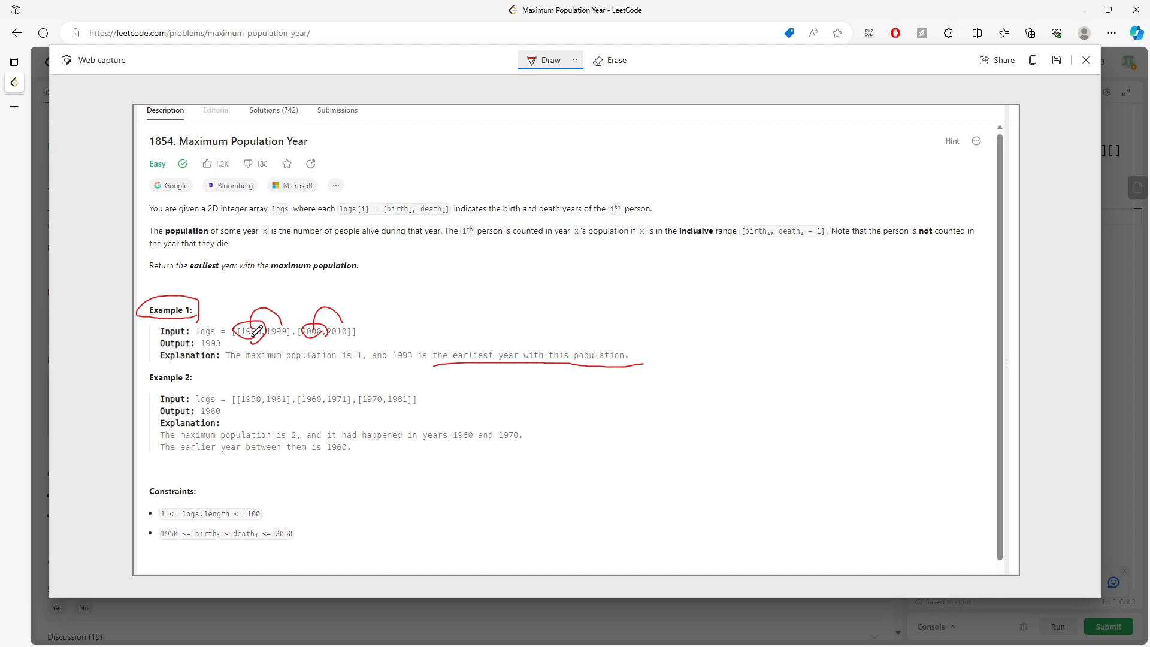
left_click_drag(239, 340, 297, 330)
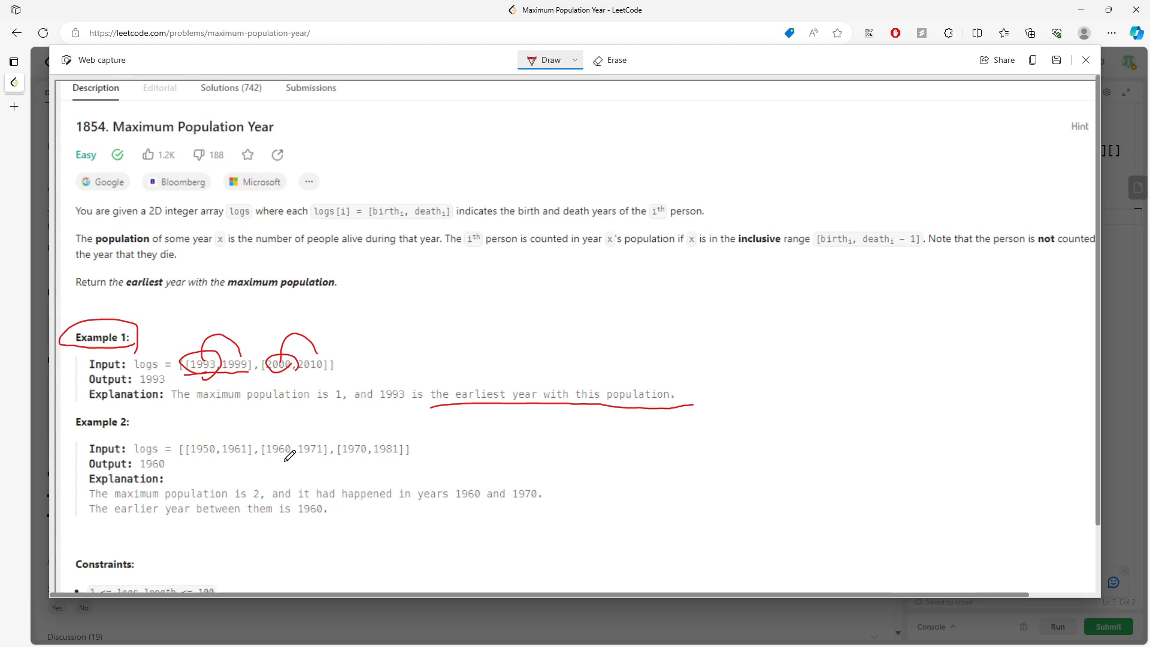
mouse_move(205, 448)
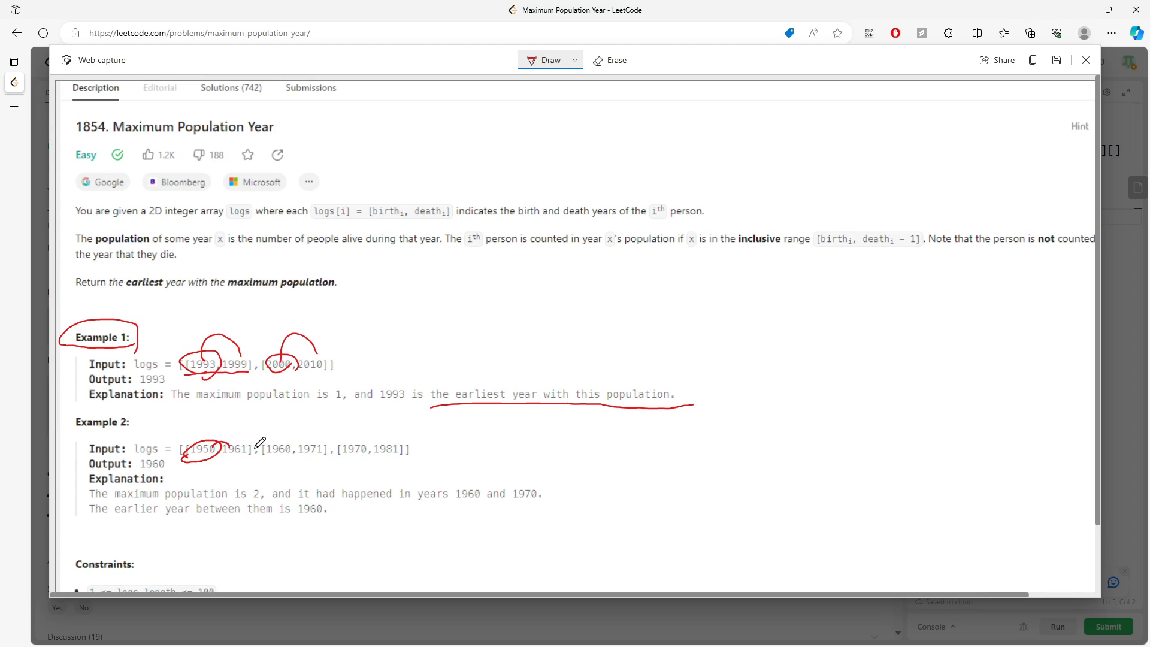
Step: Circle 1961 and the remaining years in Example 2 and handwrite 1950 beside it
left_click_drag(220, 455, 253, 444)
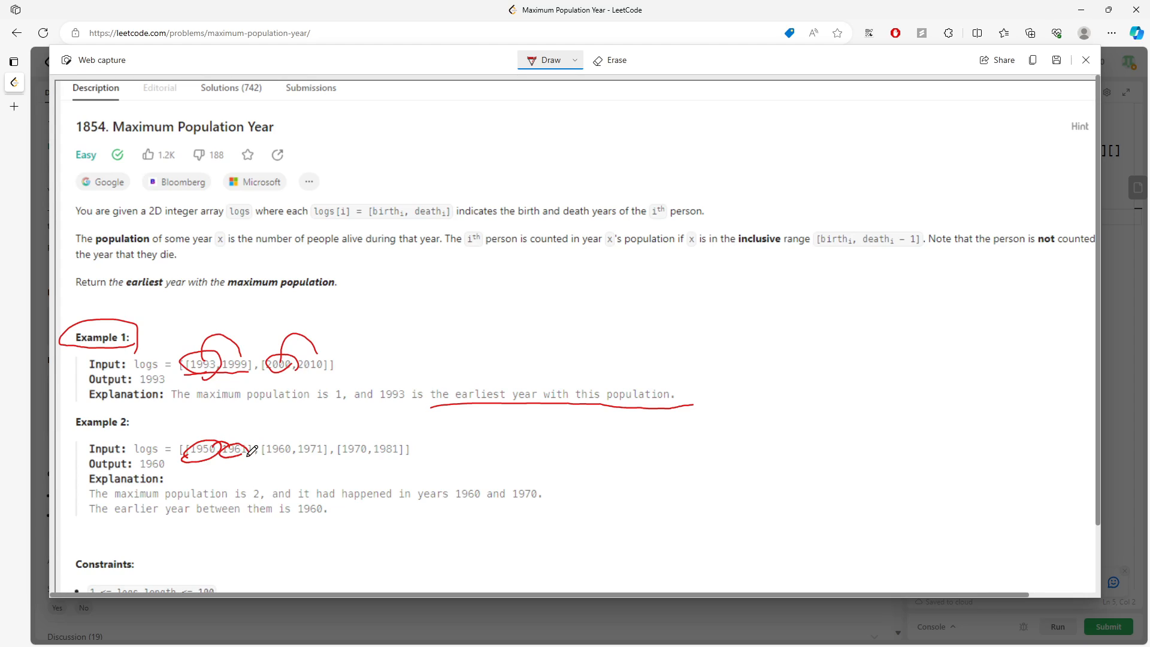
left_click_drag(264, 438, 287, 459)
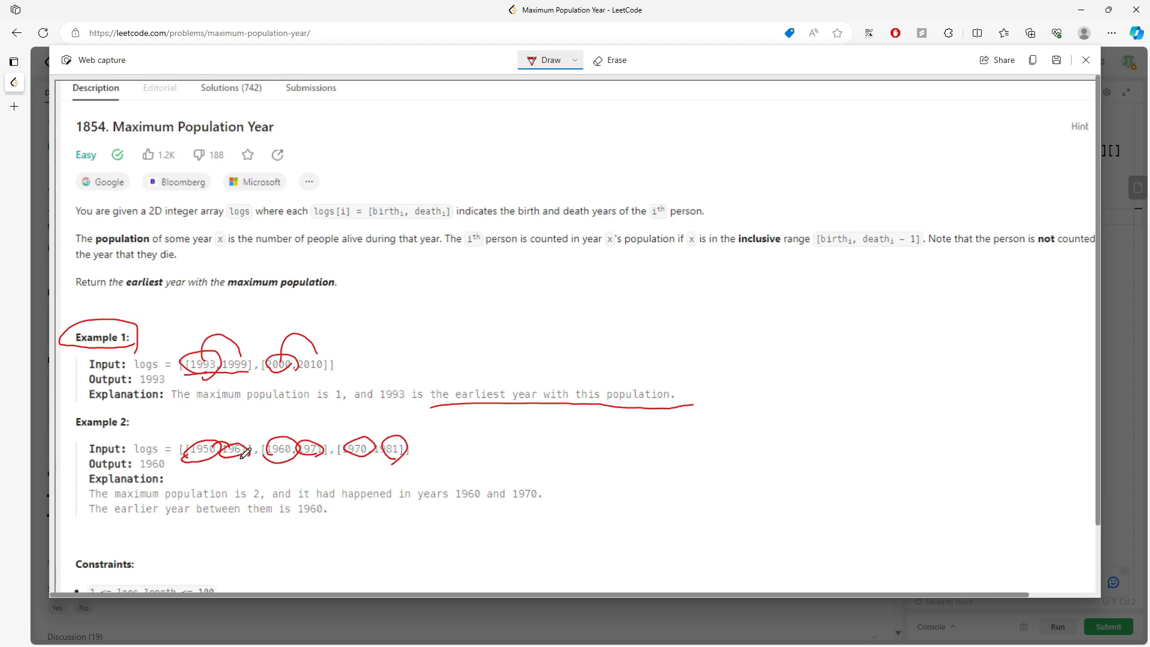
left_click_drag(594, 455, 708, 484)
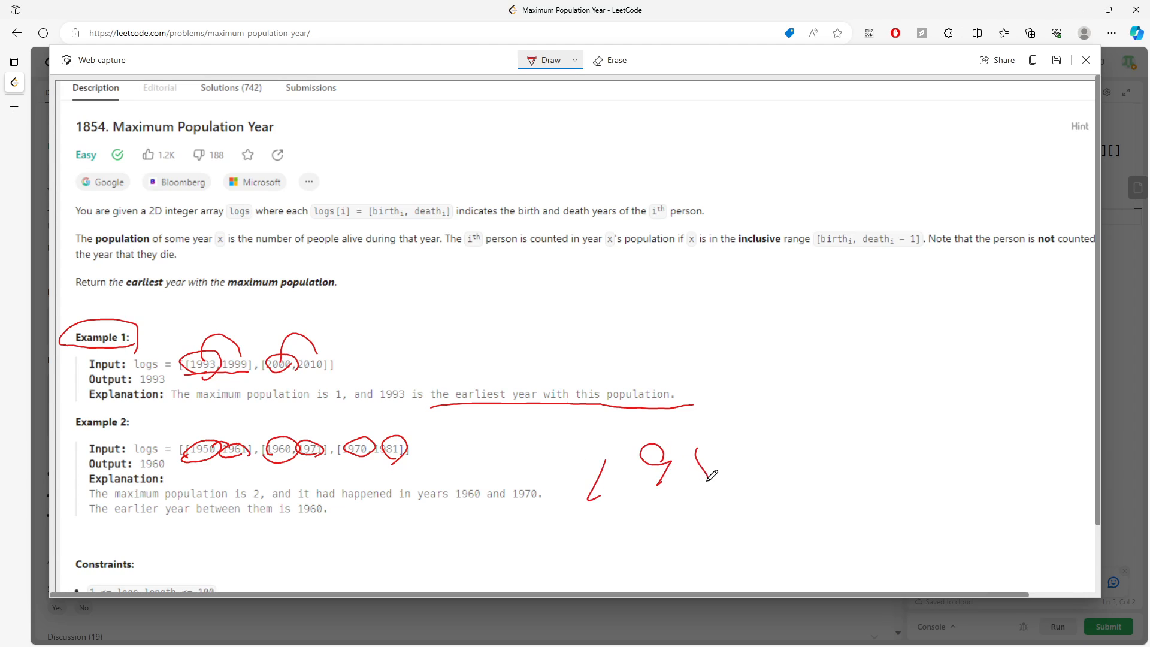
left_click_drag(682, 476, 748, 469)
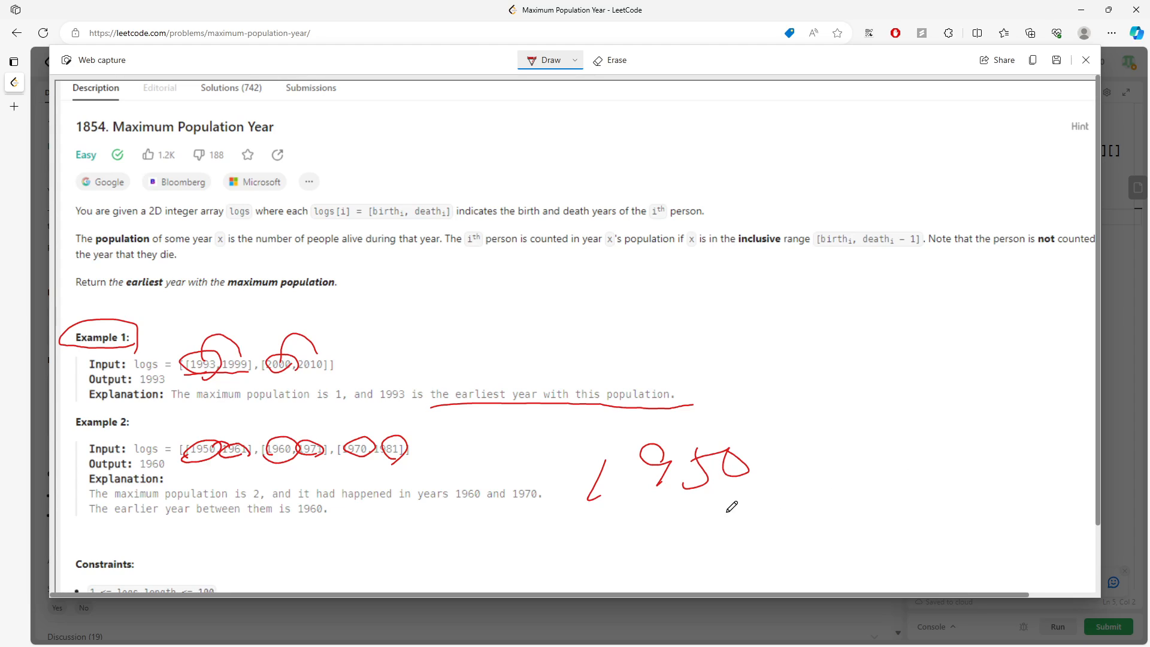
Step: Handwrite 1985, draw a long timeline arrow and a shorter orange year range above it
scroll("down", 3)
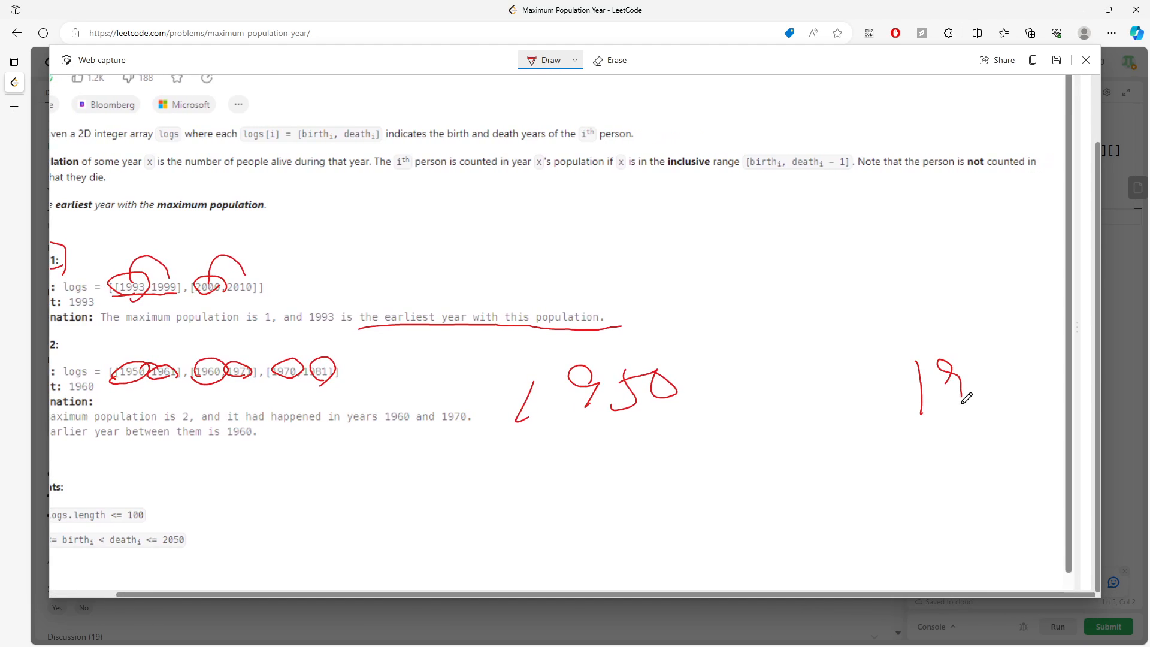
left_click_drag(976, 366, 1055, 403)
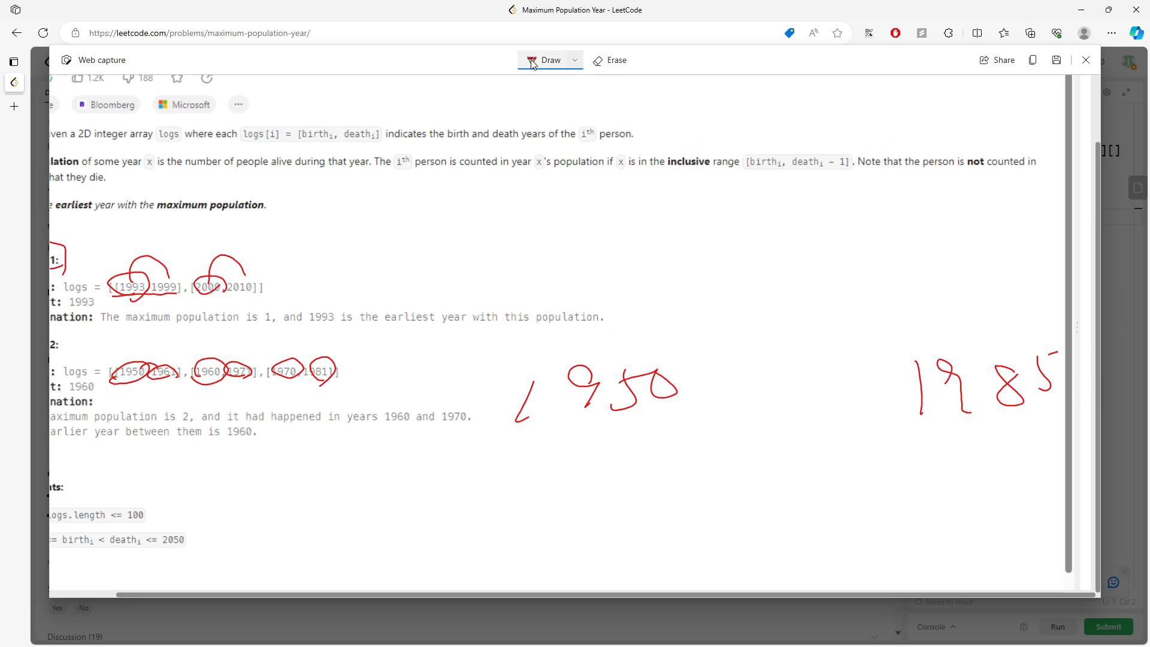
left_click_drag(574, 301, 1063, 288)
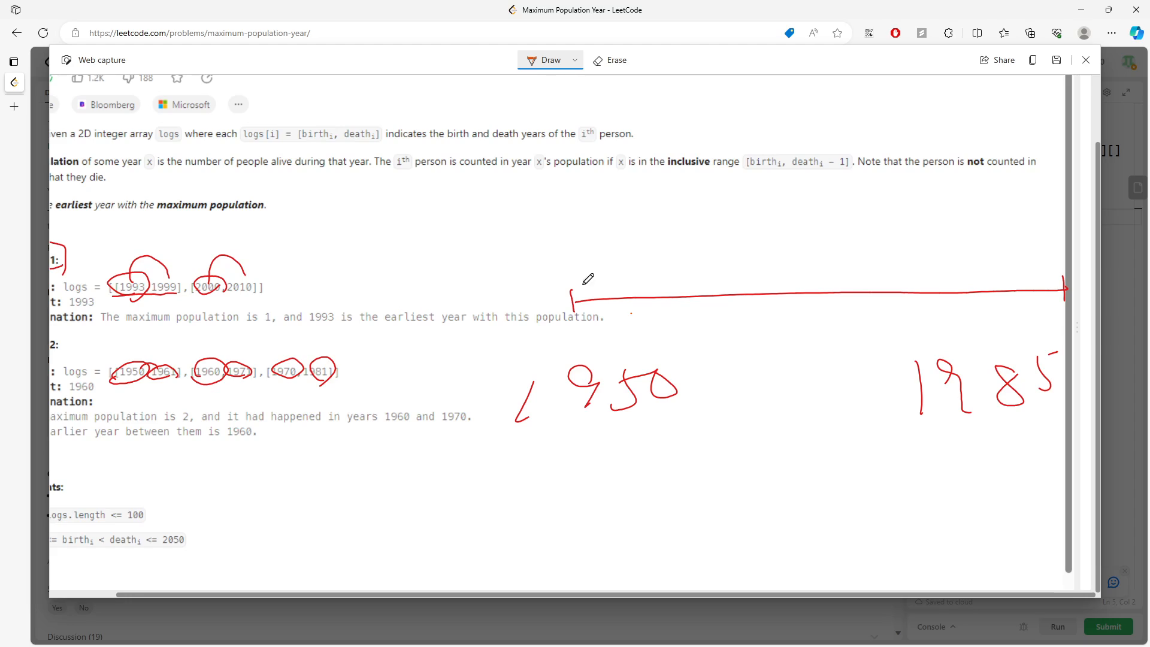
left_click_drag(556, 252, 733, 242)
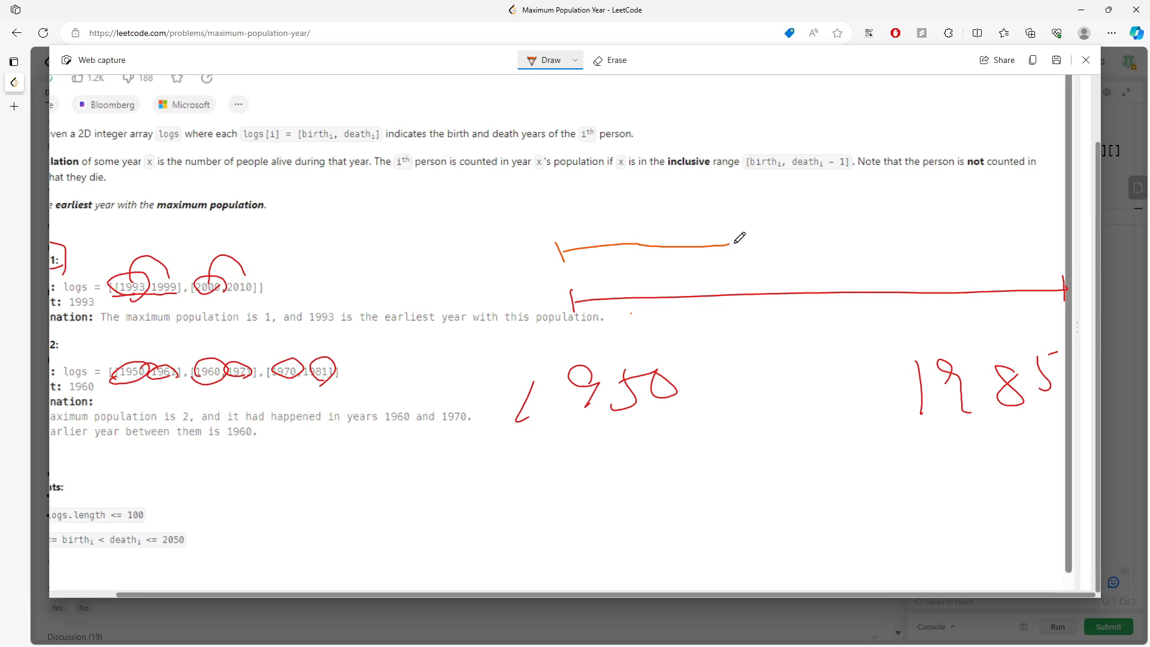
left_click_drag(739, 238, 781, 238)
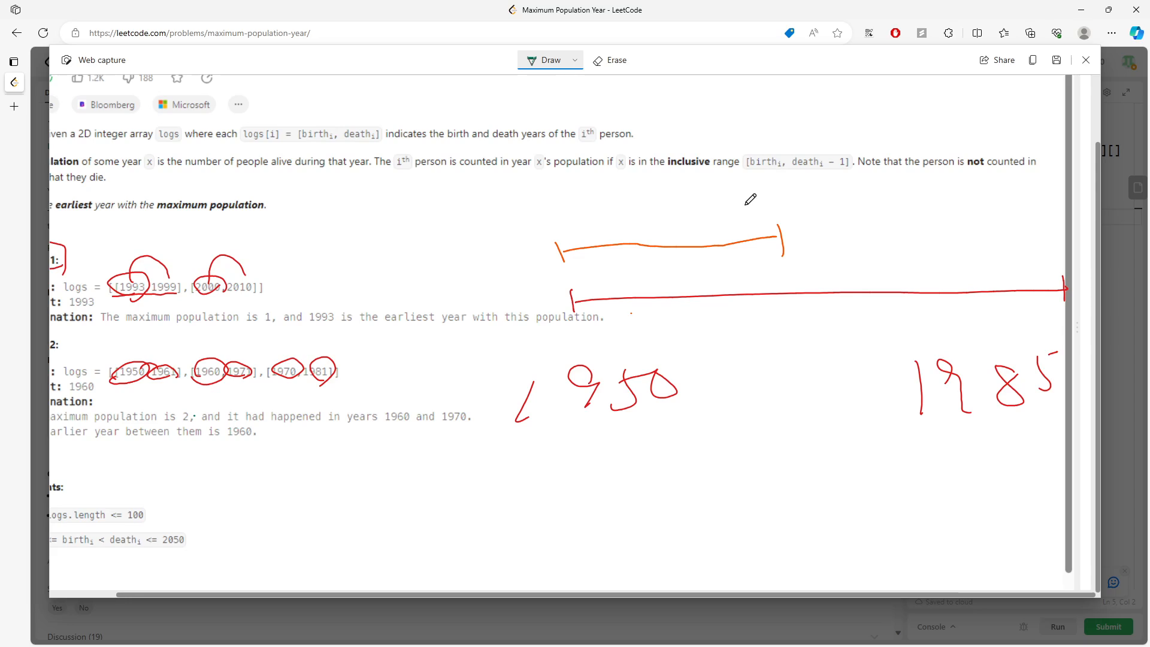
Step: Add a further range and mark the overlapping years in green
left_click_drag(739, 206, 872, 196)
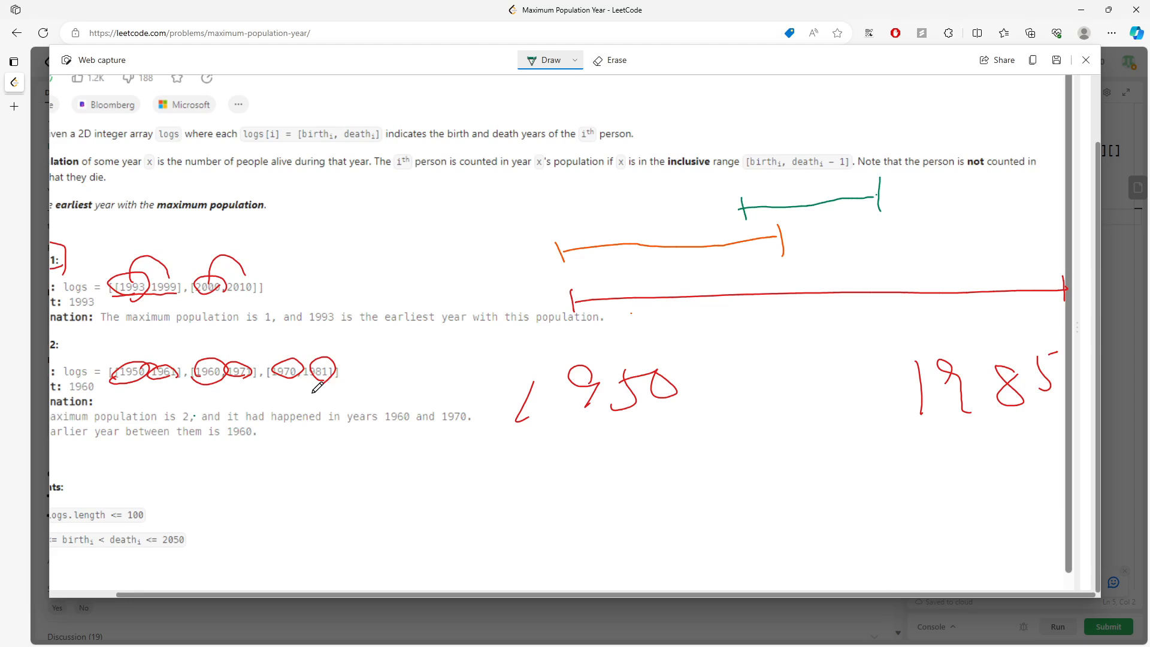
mouse_move(854, 149)
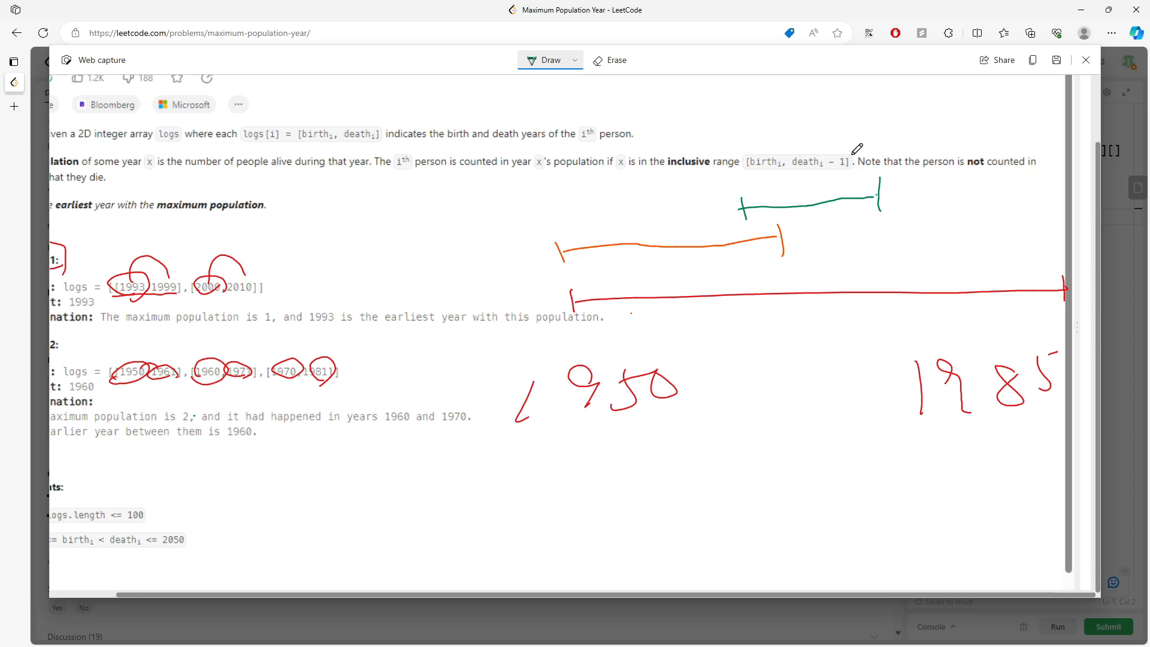
left_click_drag(850, 161, 1042, 161)
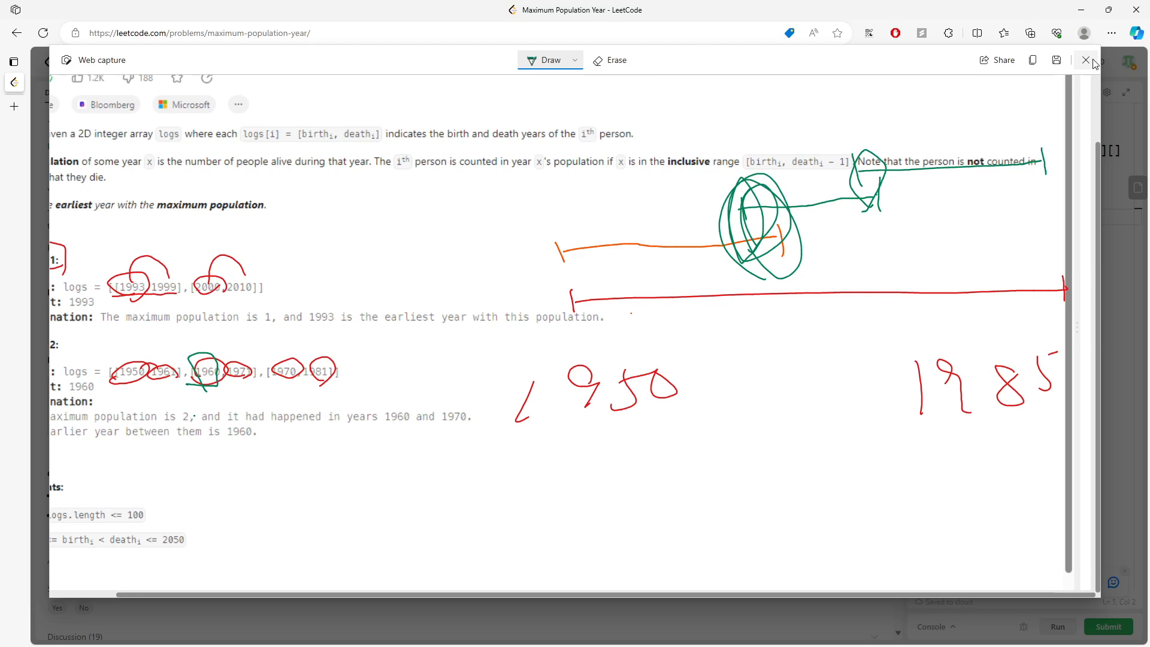
Step: Close the first capture, then annotate Example 2's log pairs with a running year list and box 1960 2
left_click(1085, 60)
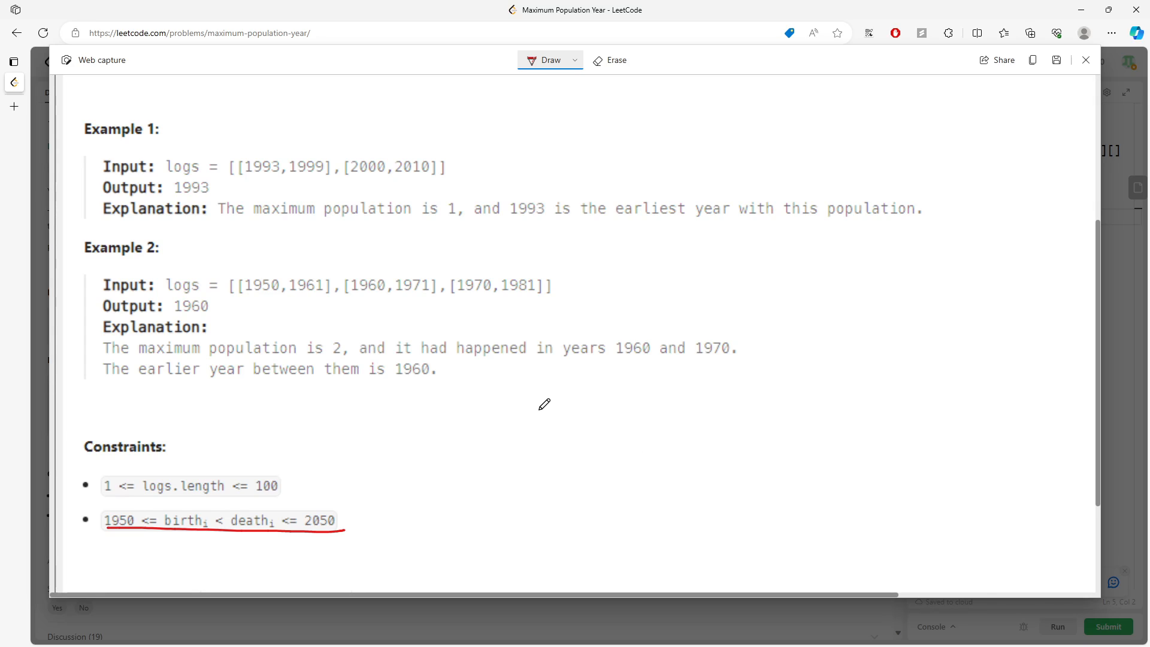
left_click_drag(238, 297, 341, 282)
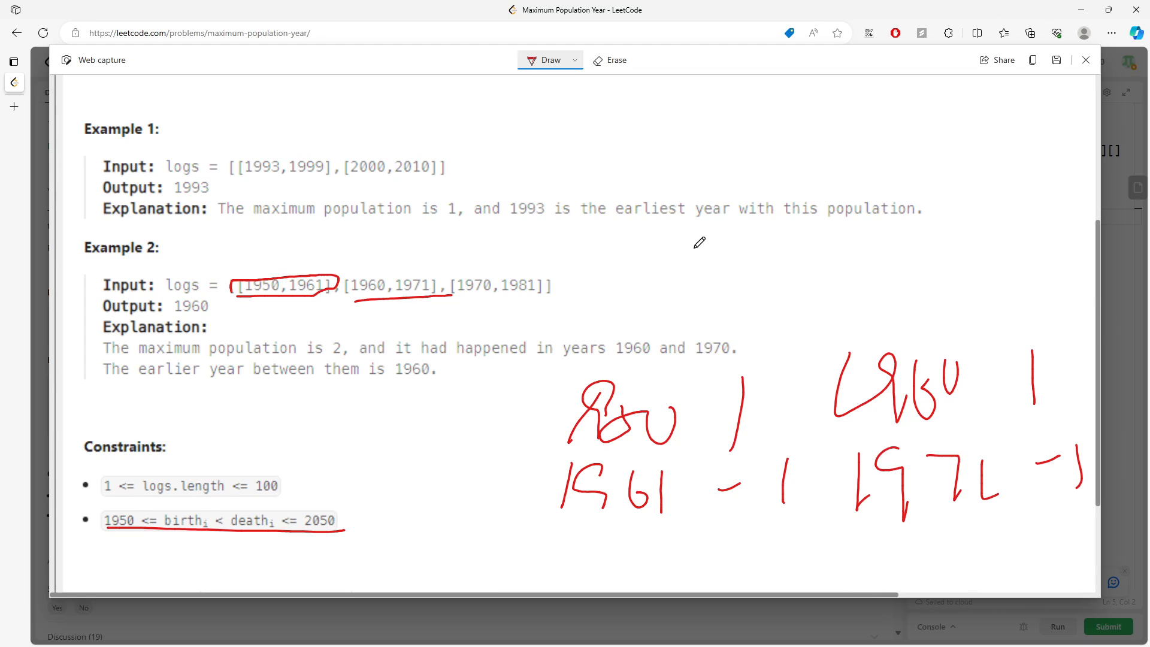
mouse_move(414, 248)
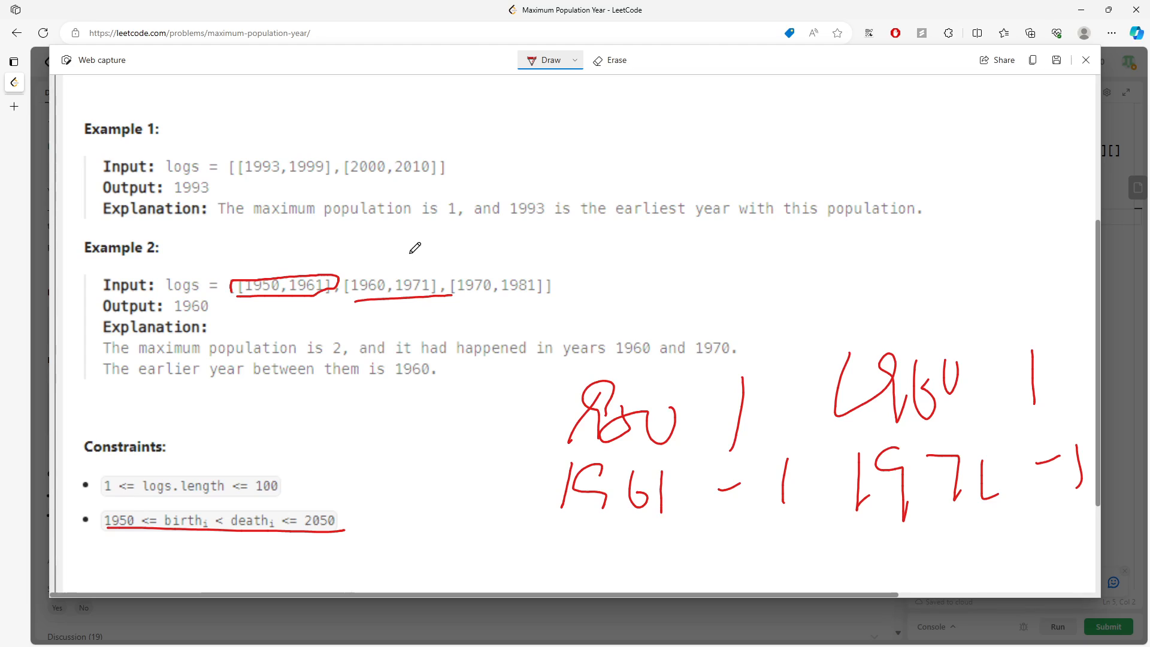
mouse_move(453, 153)
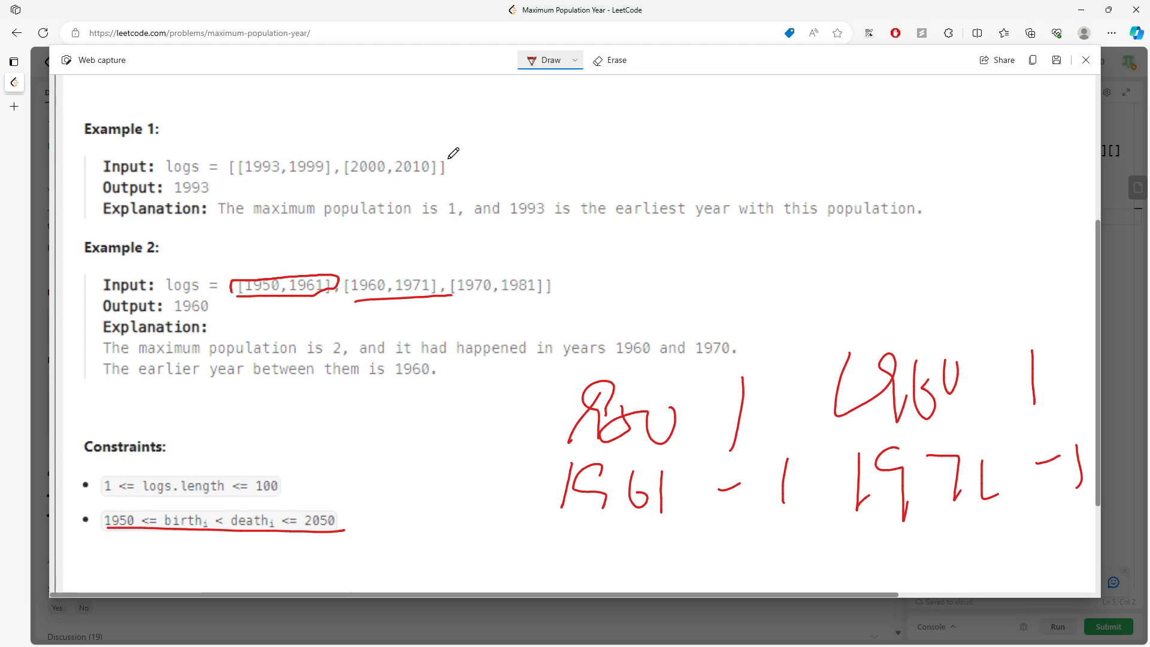
left_click_drag(293, 161, 470, 118)
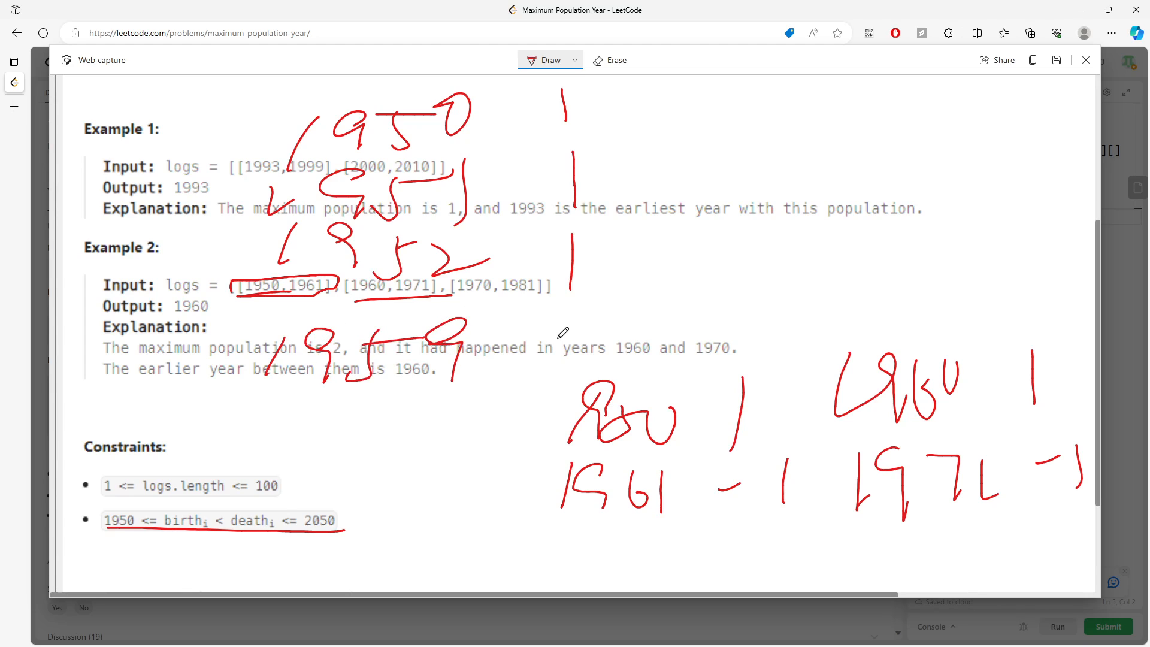
left_click_drag(249, 410, 371, 469)
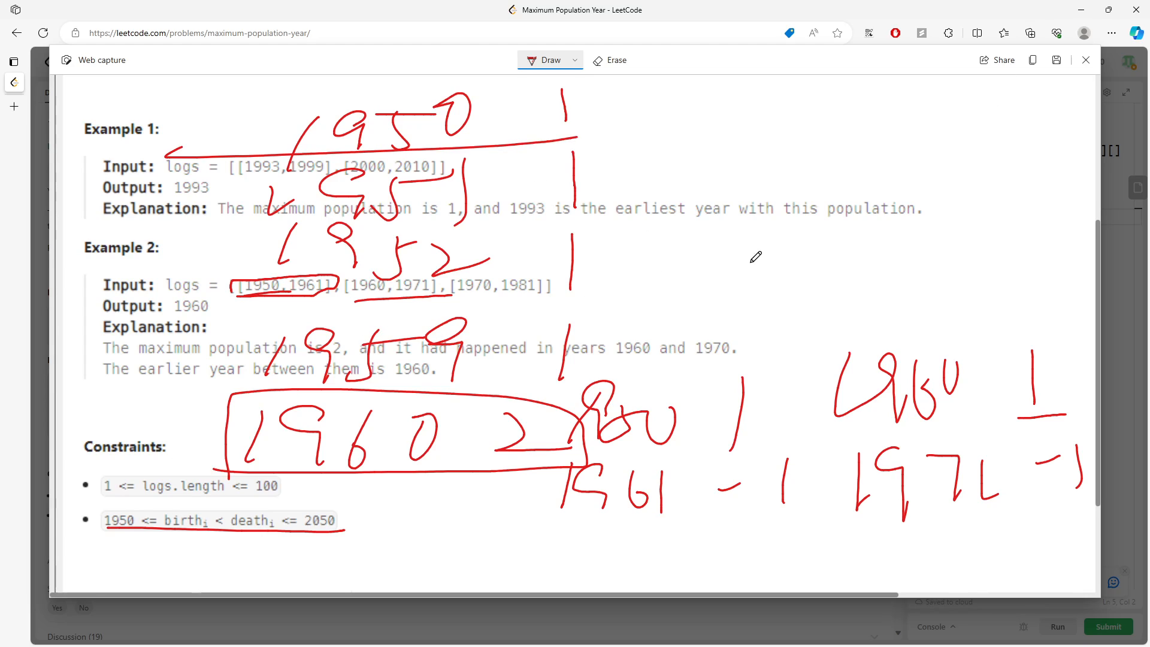
Step: Discard the capture and declare int[] years = new int[2051], res = 0 and return res;
left_click(1085, 59)
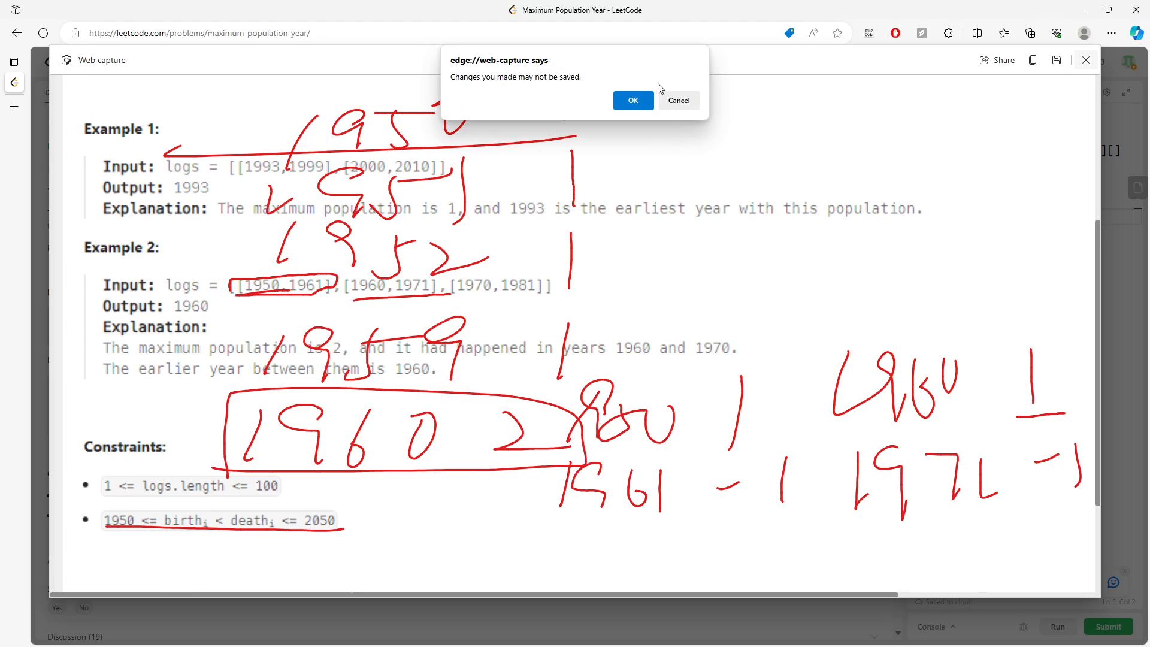
left_click(632, 100)
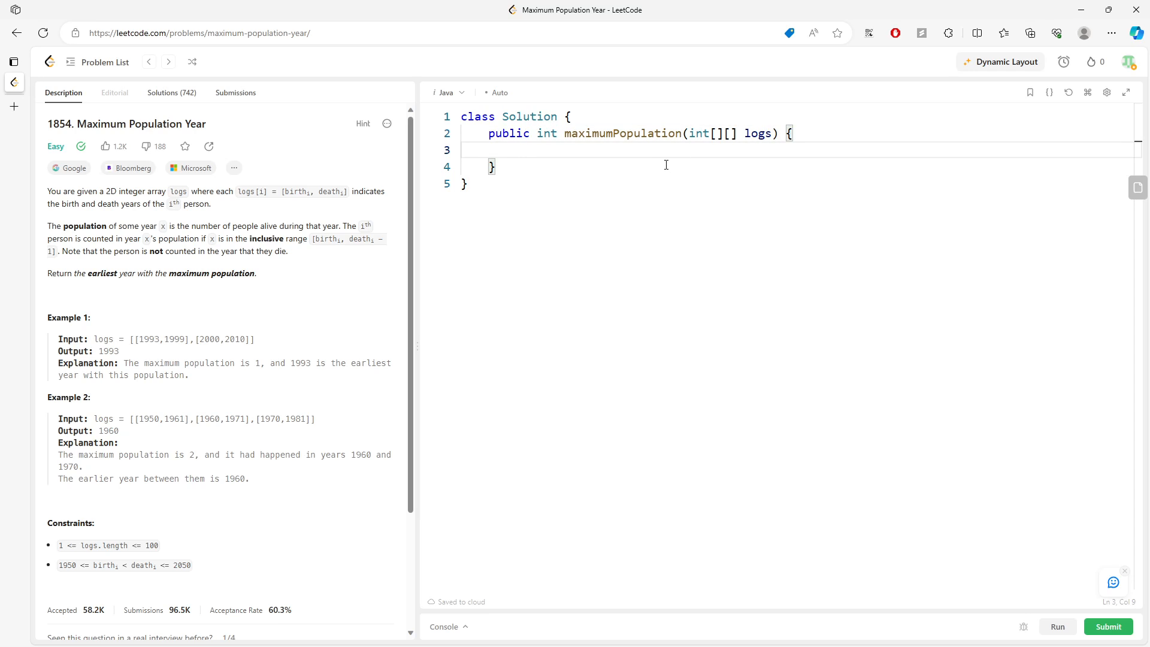
type("int[] year")
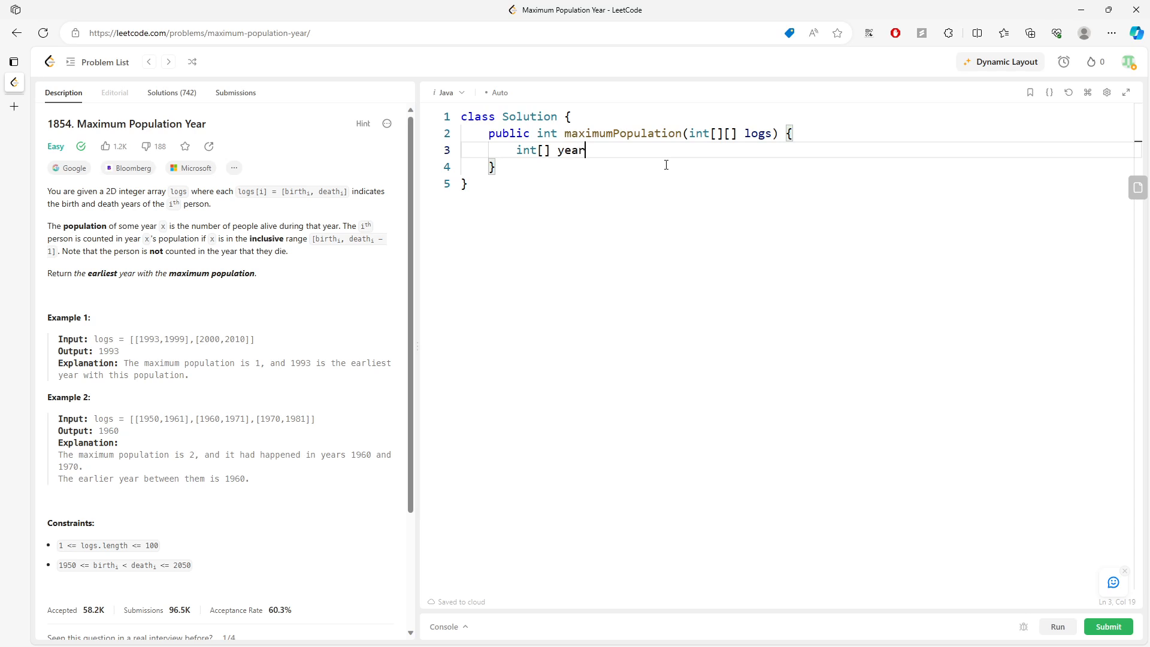
type("s")
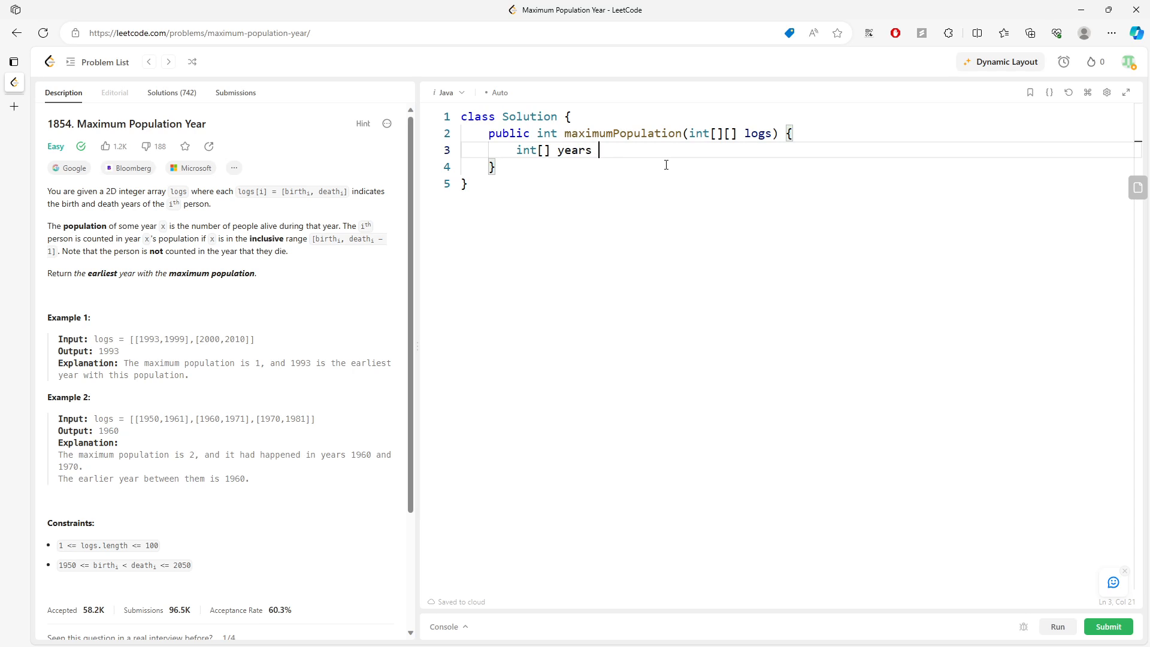
type("= new int[]")
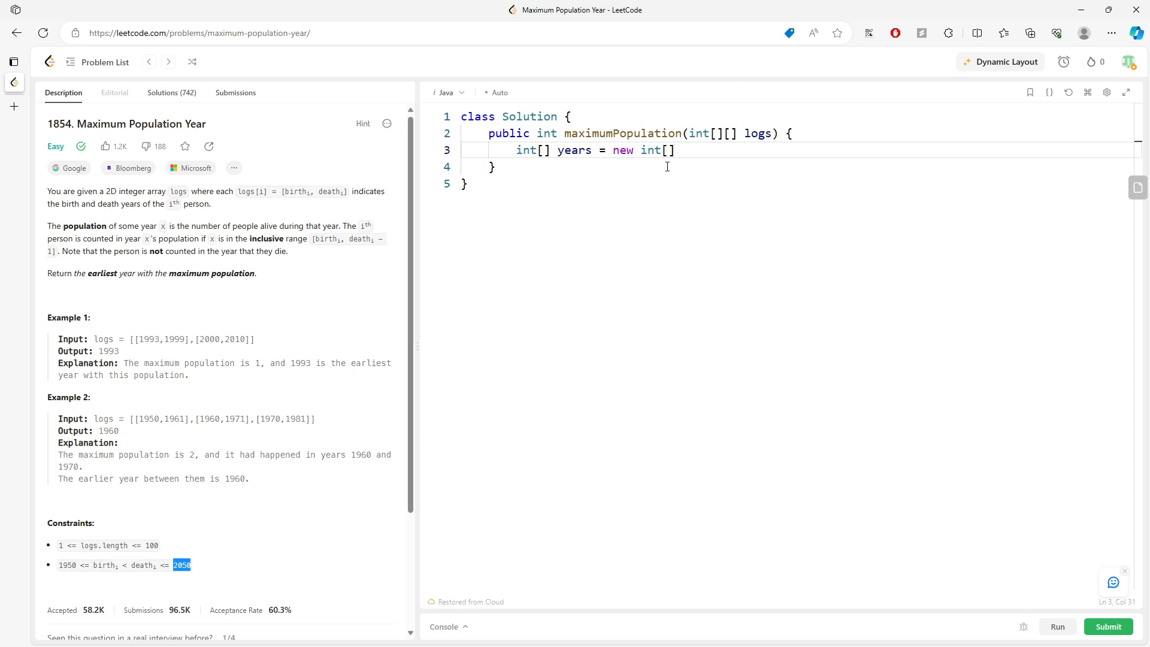
type("251")
type("int re")
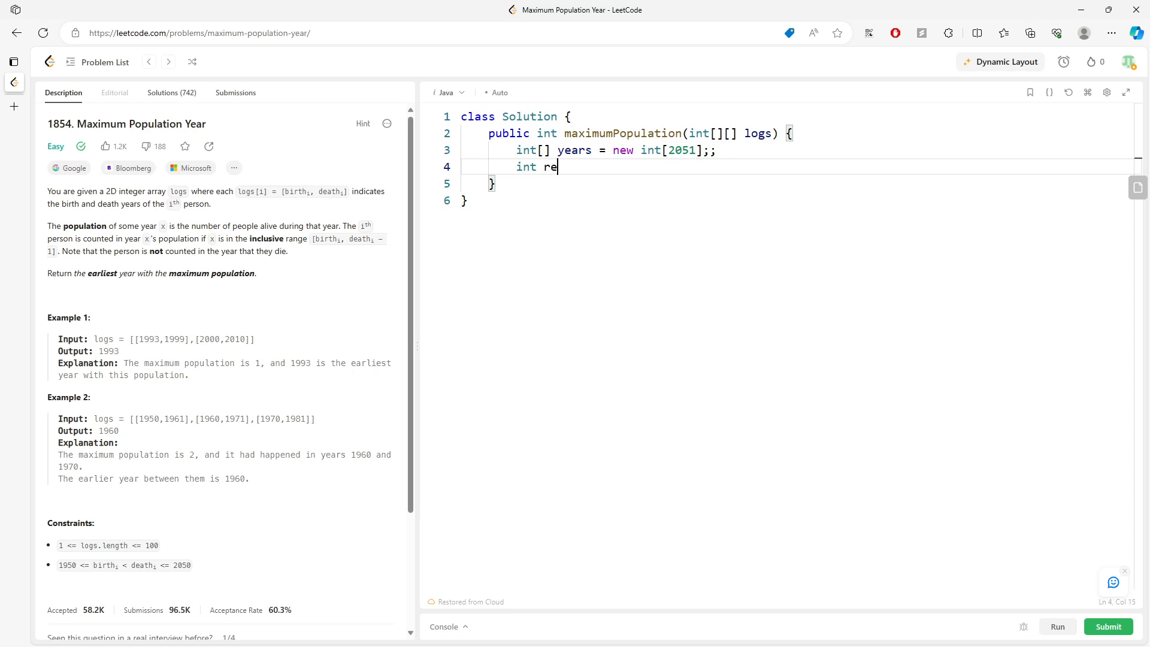
type("s = 0;")
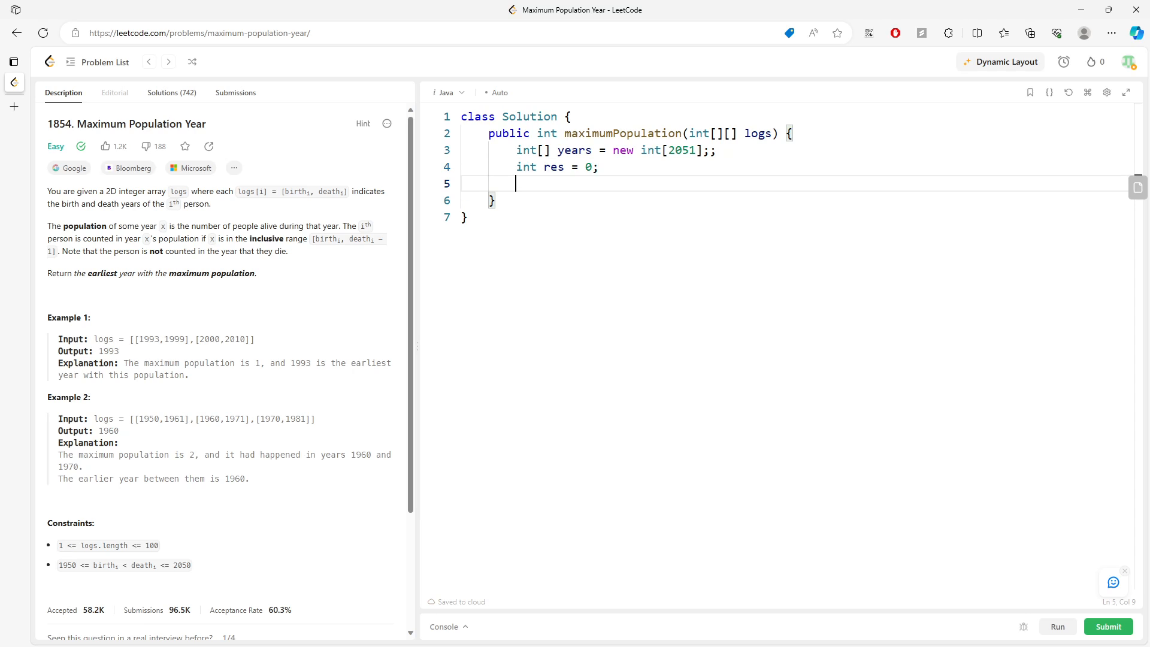
type("return res;")
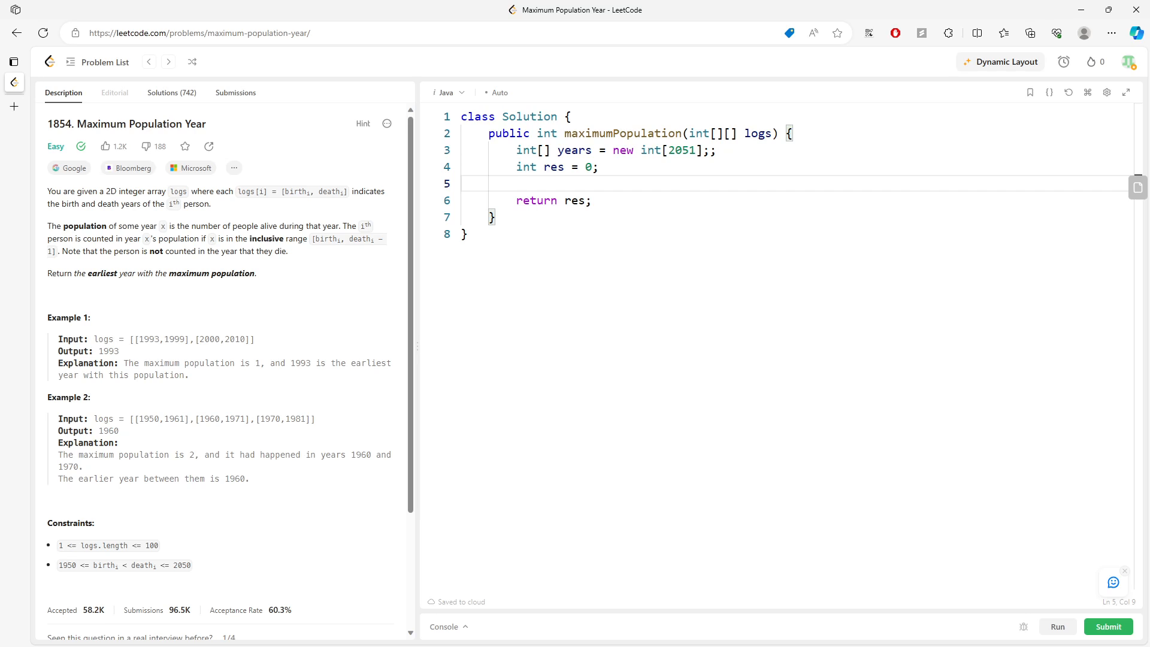
Step: Write the for-each loop over logs doing years[log[0]]++ and years[log[1]]--
type("for(int[] l)")
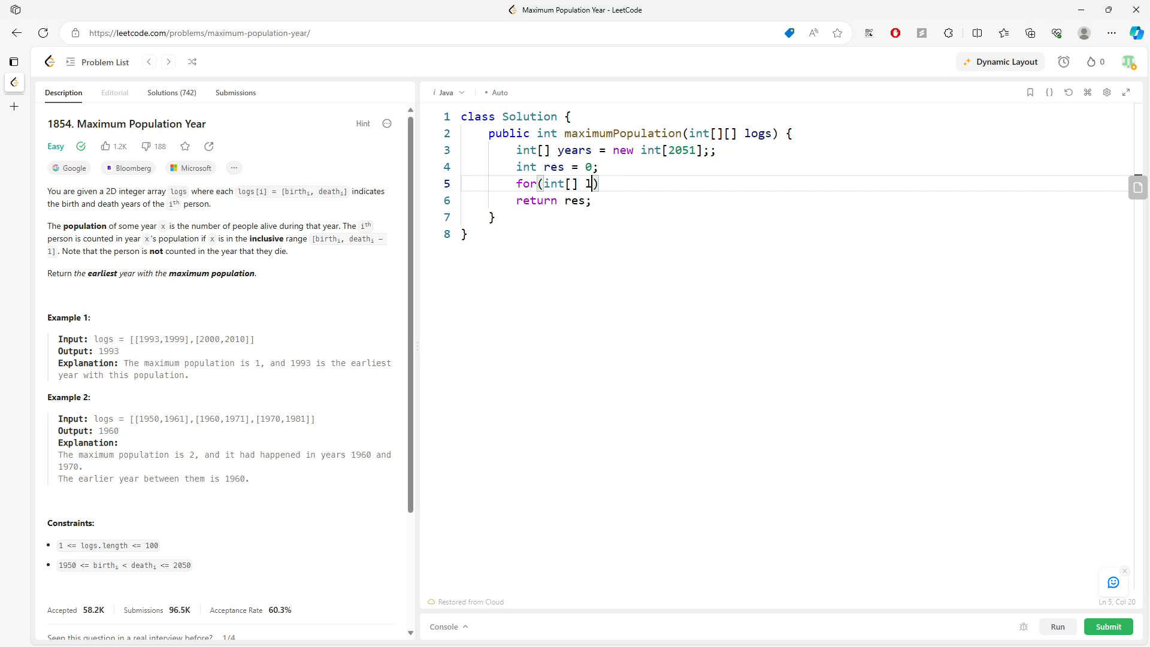
type("og: logs){")
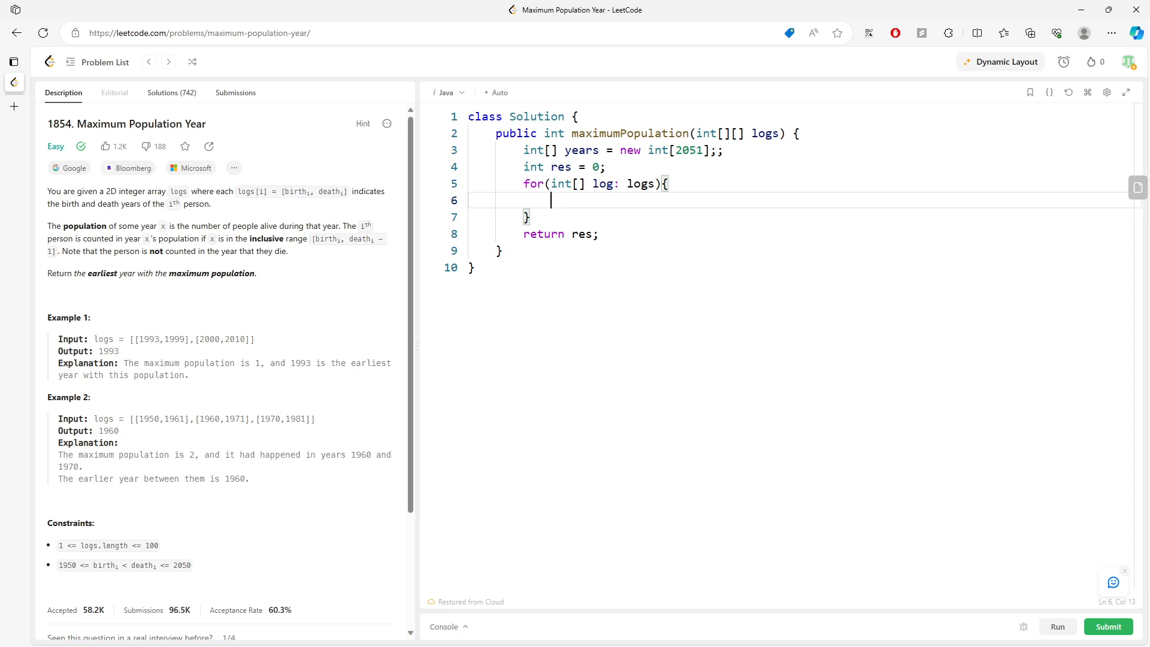
type("years[]")
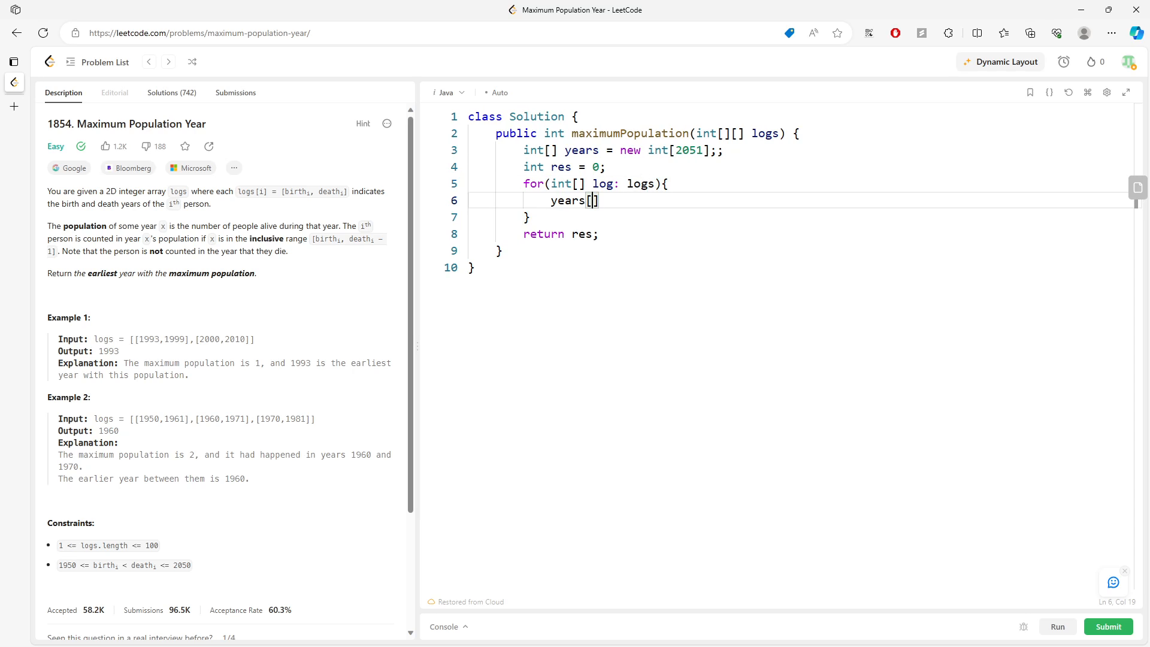
type("log[0]")
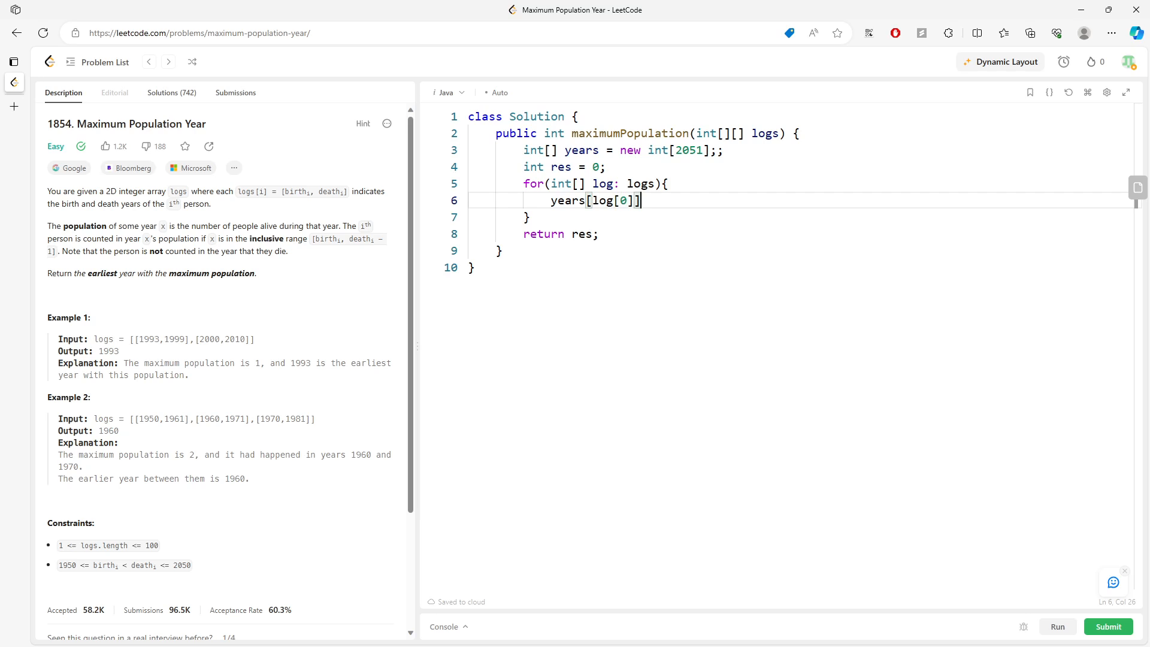
type("++;")
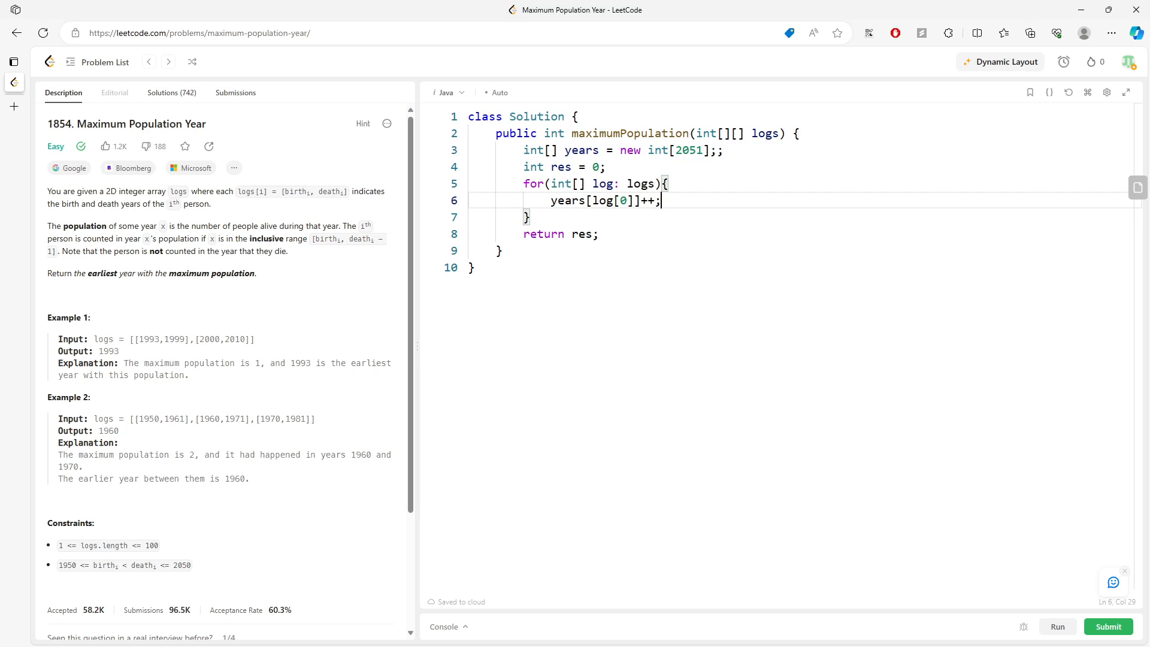
type("years[log[1]]")
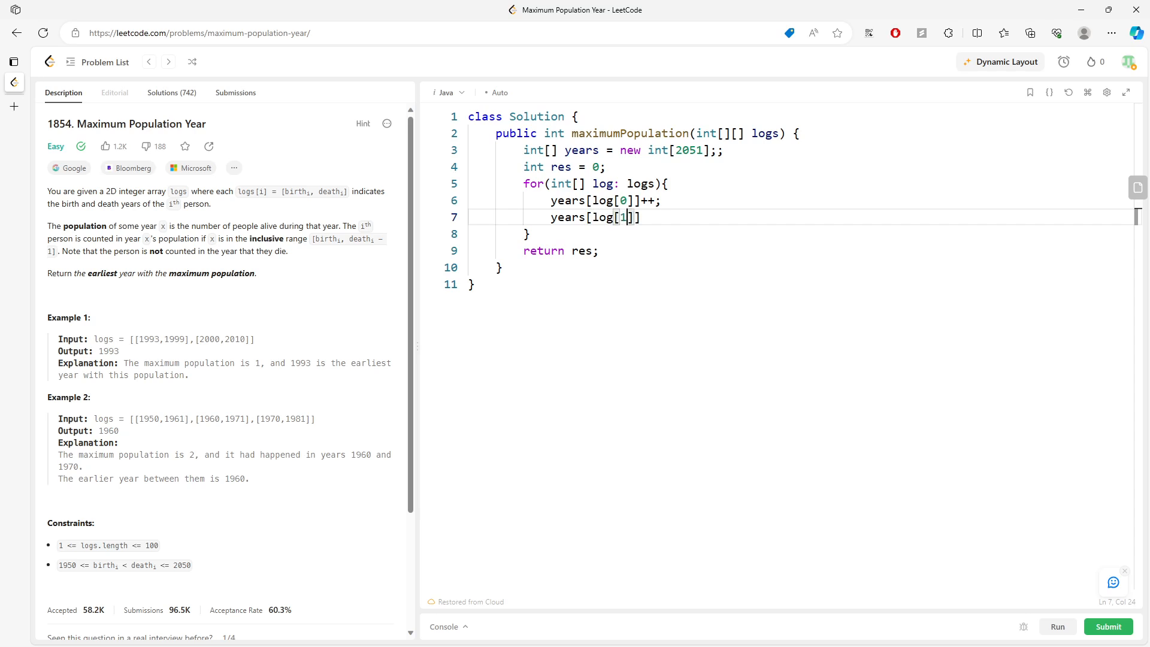
type("--;")
type("for(int ")
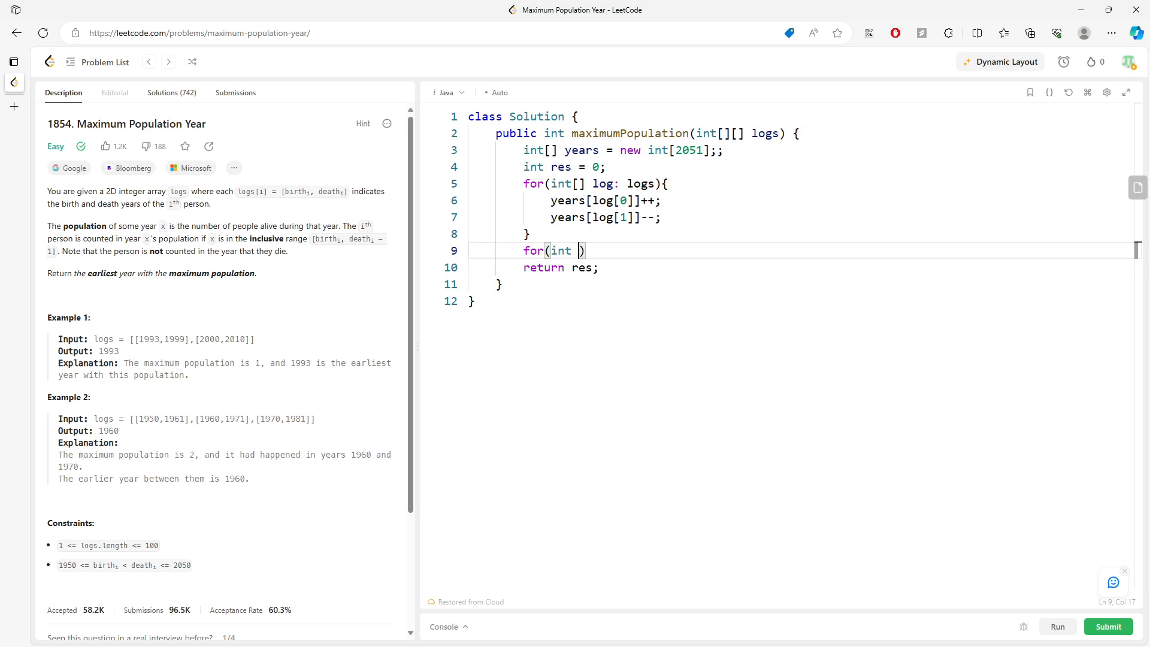
Step: Write the loop for i = 1950..2050 with the prefix-sum update years[i] += years[i-1]
type("i = 1950")
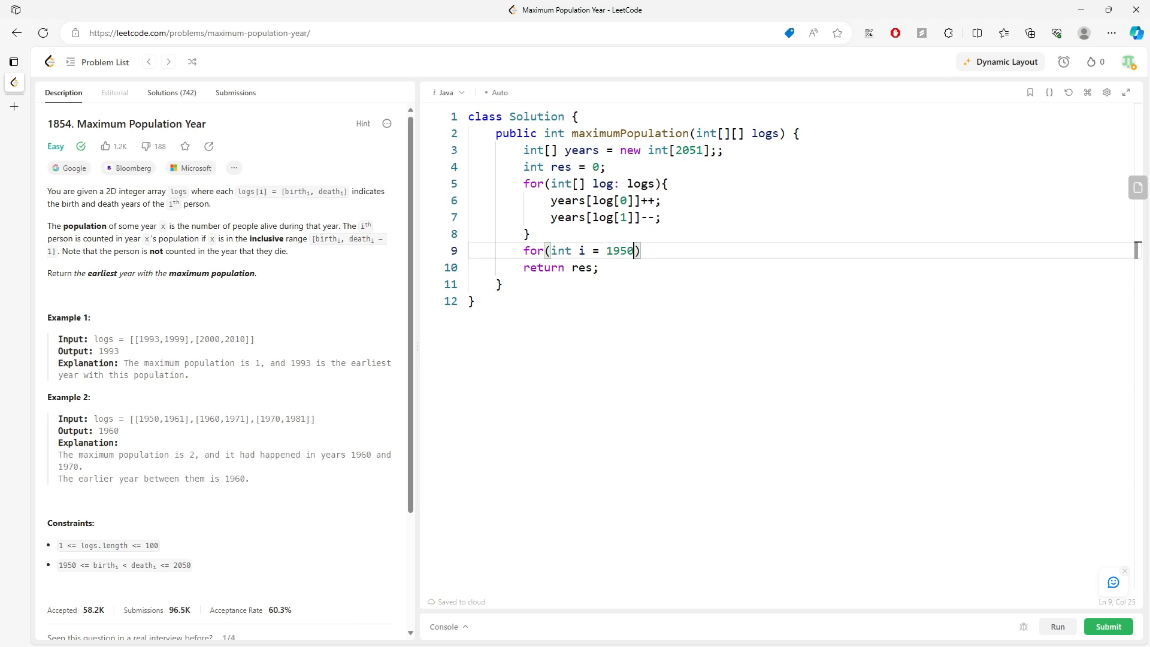
type("; i <= 2050;")
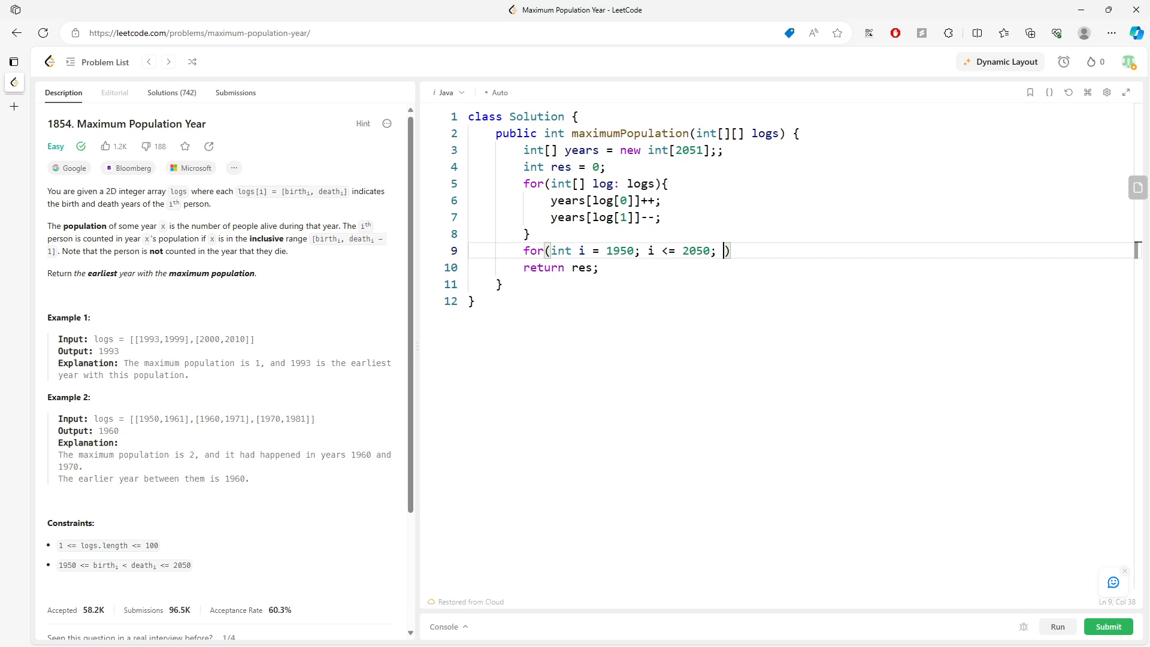
type("i++){}")
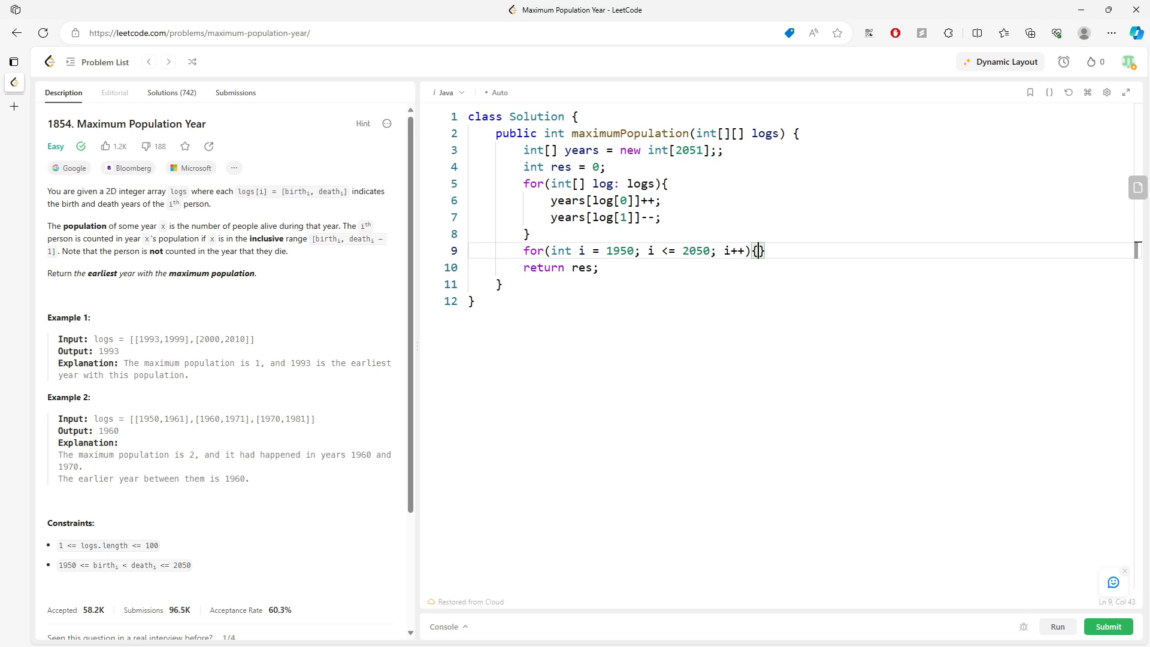
key("Enter")
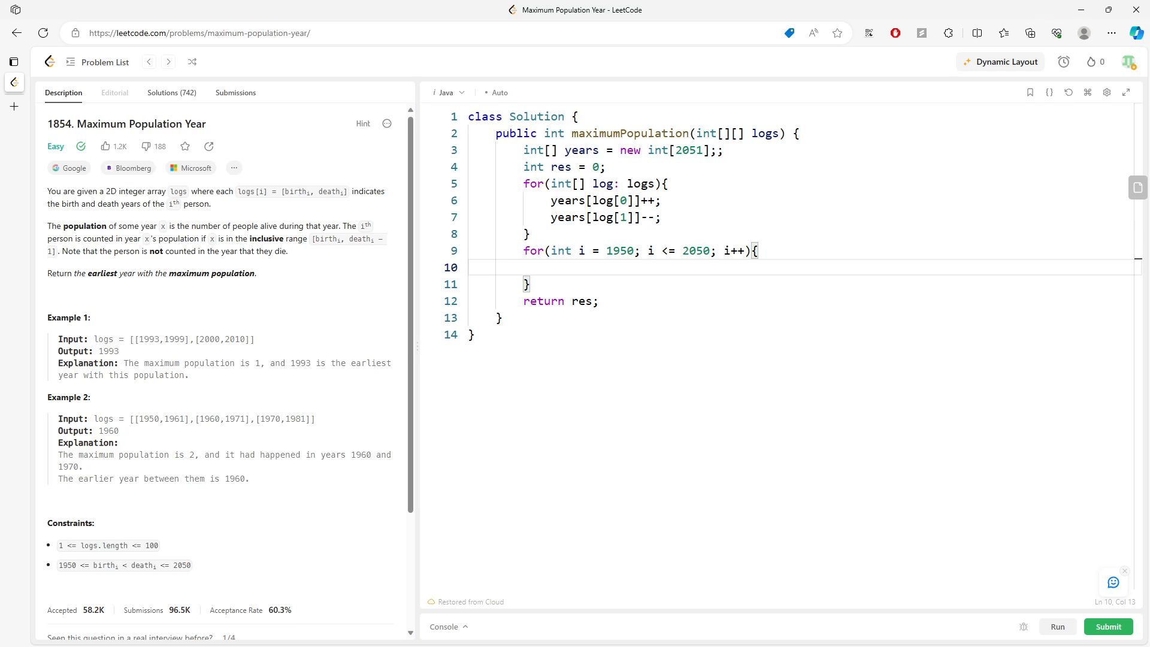
type("yee")
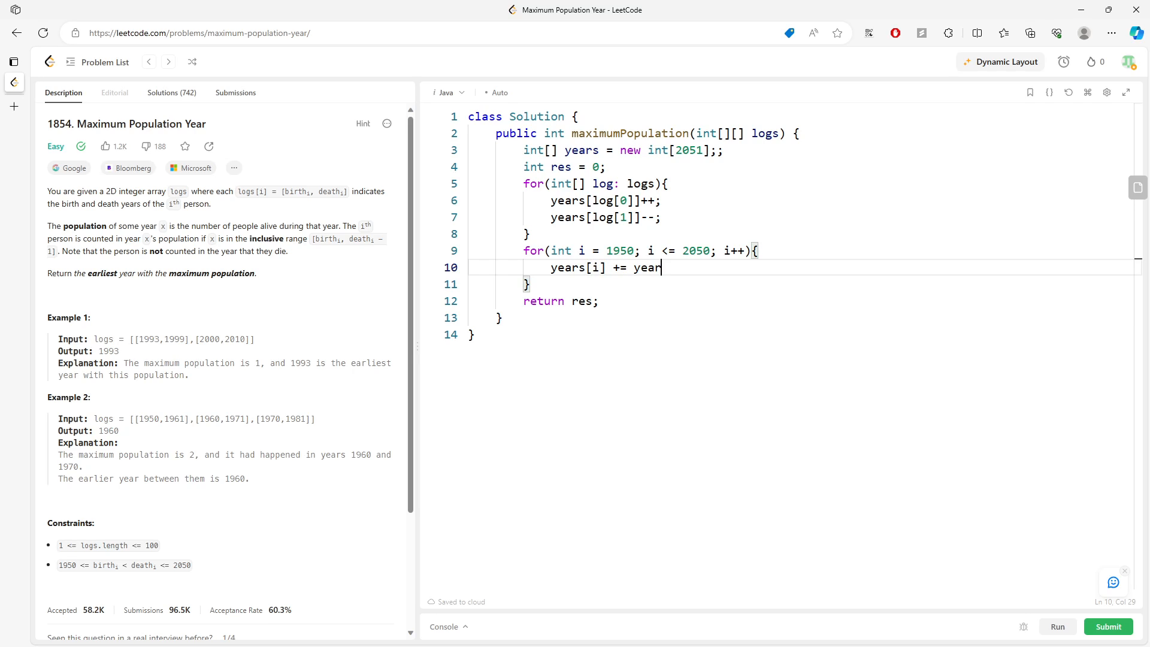
type("s[i-1]")
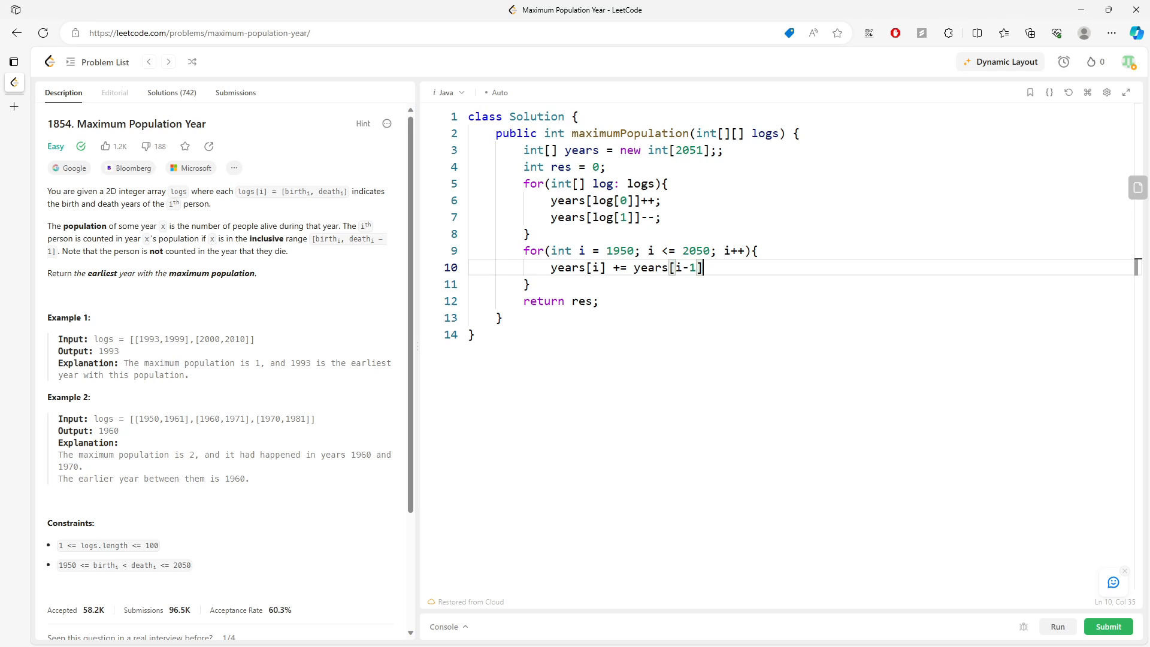
Step: Add if(years[i] > years[res]){ res = i; } inside the loop
key("Enter")
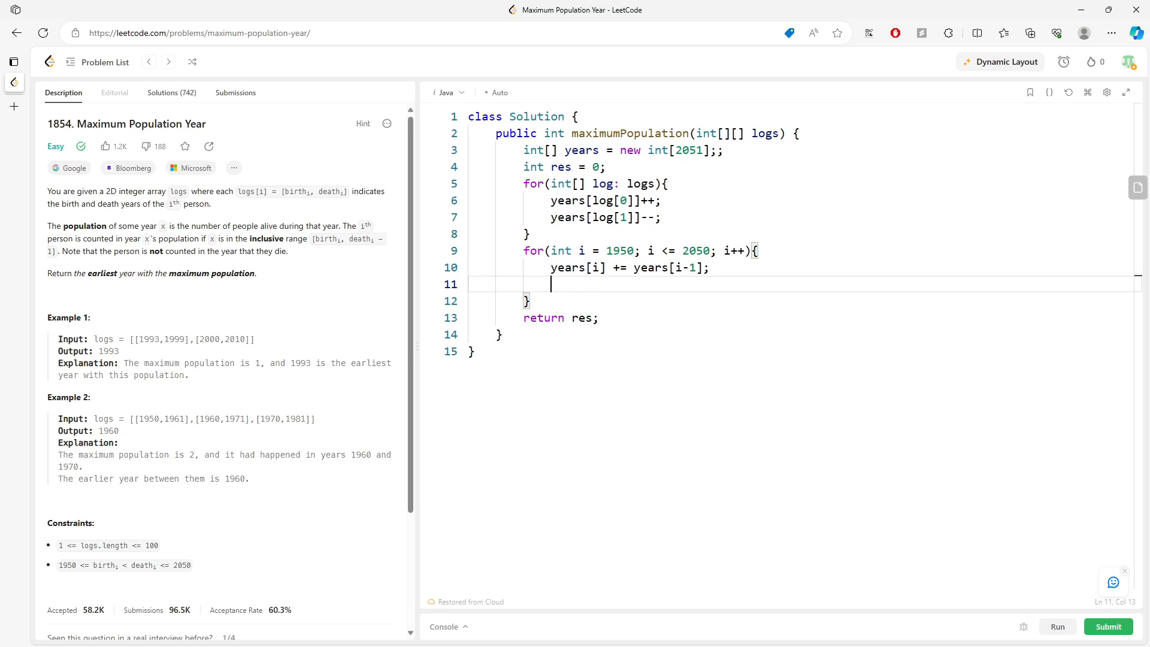
type("if(res )")
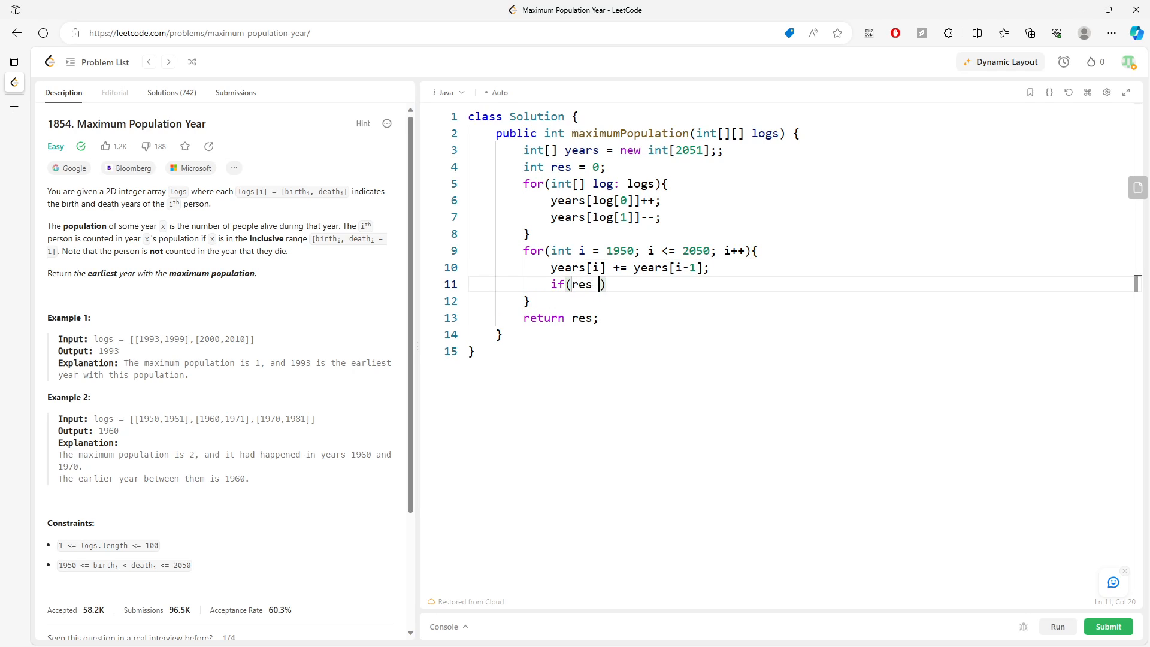
type("years")
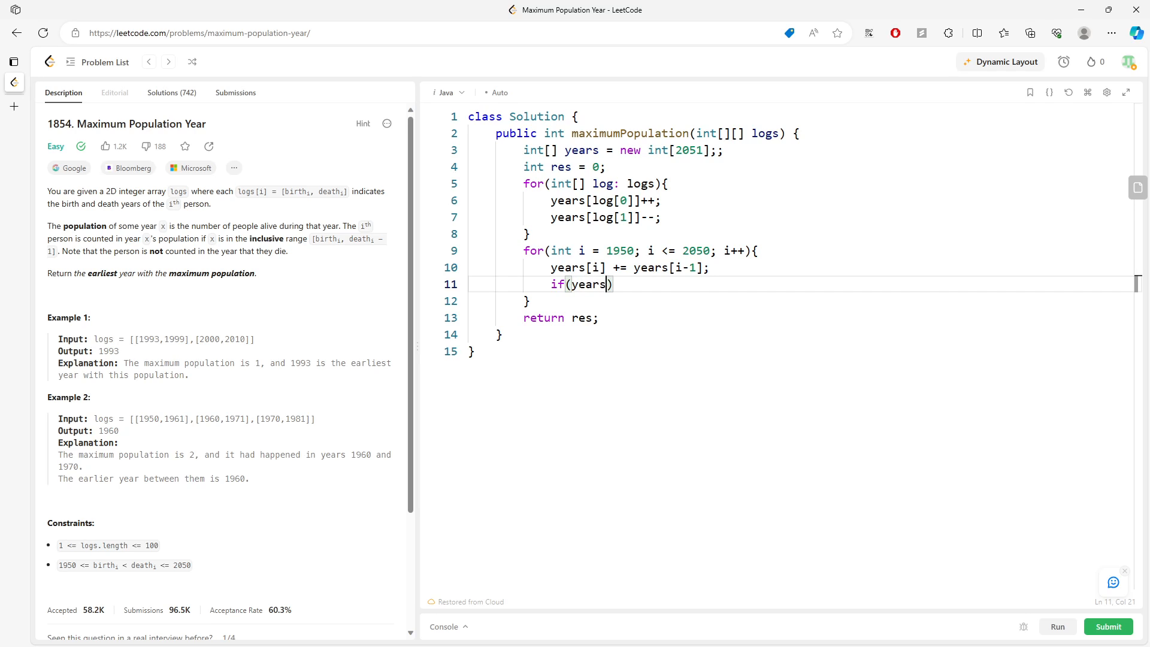
type("[i] > r")
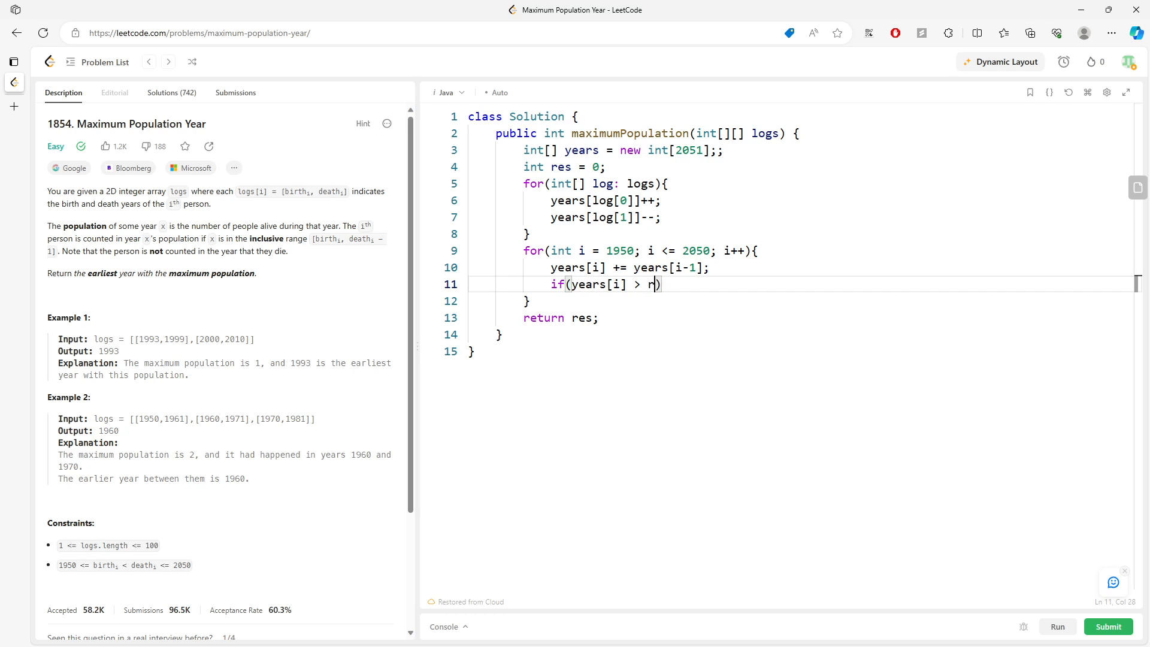
type("ears[res")
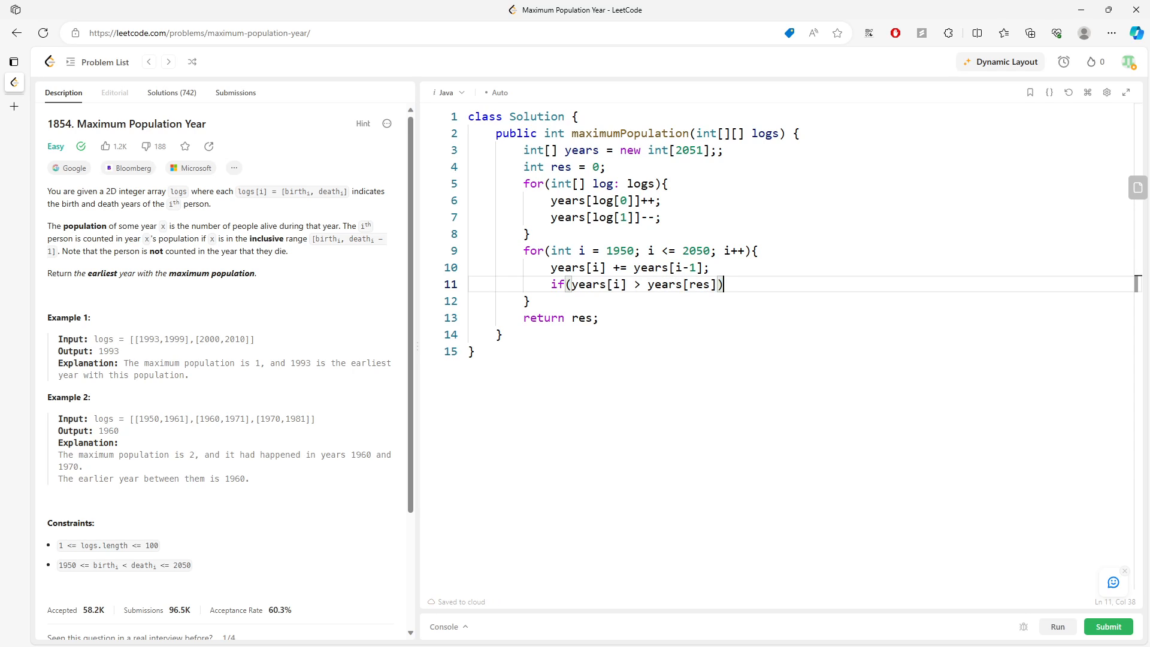
type("{")
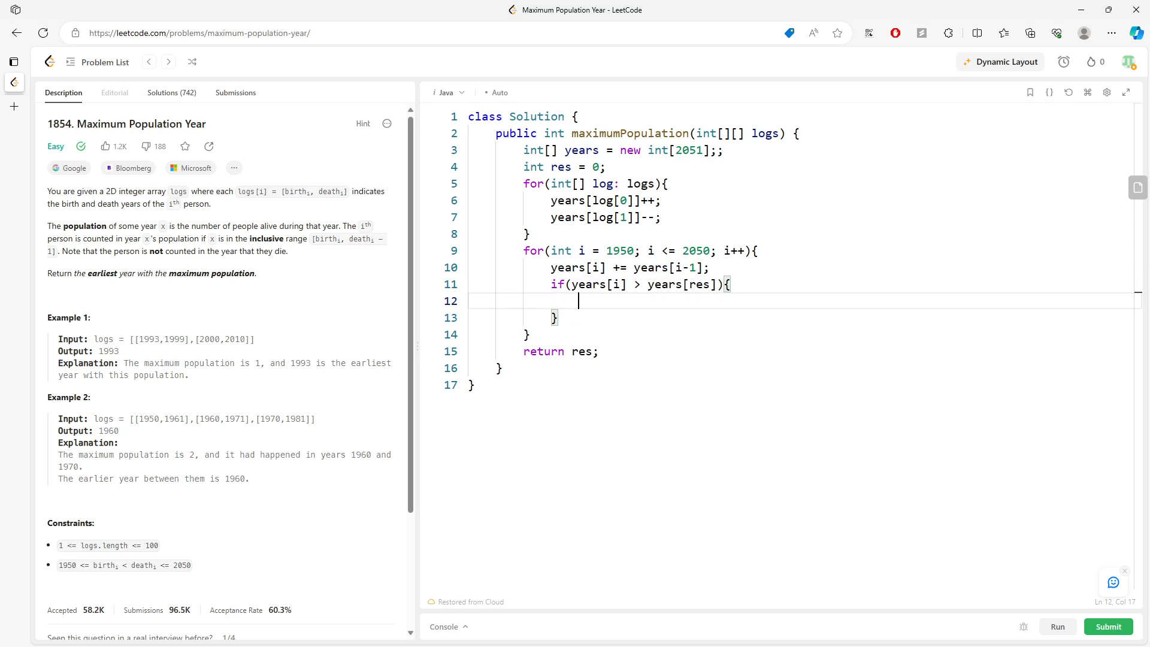
type("res = i;")
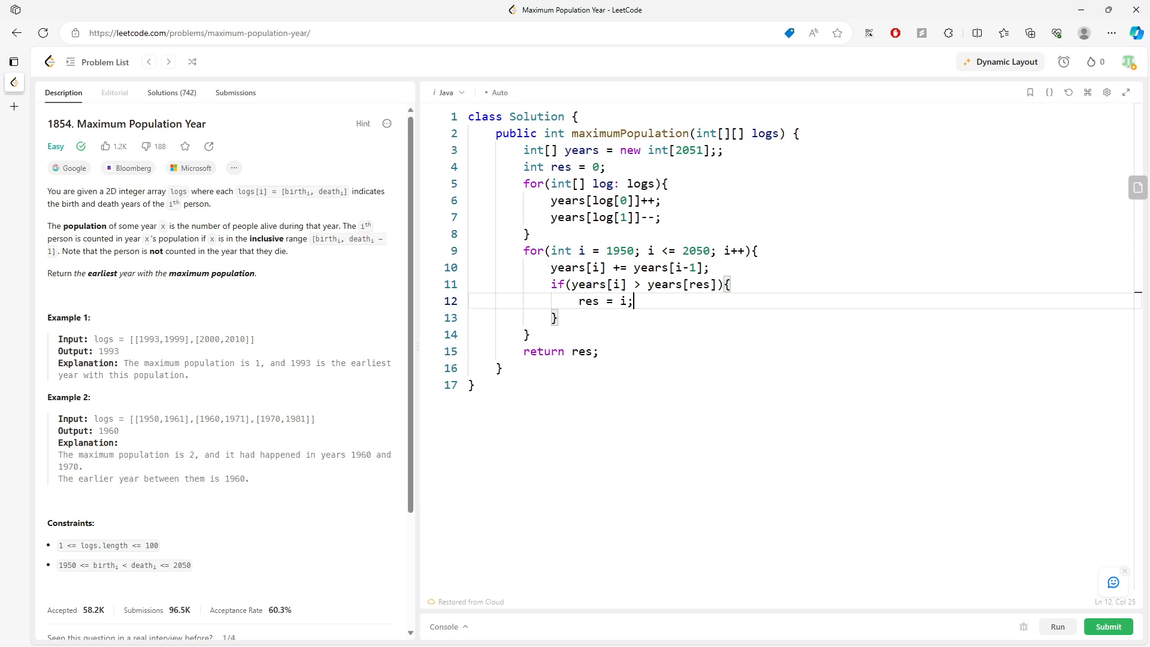
mouse_move(741, 6)
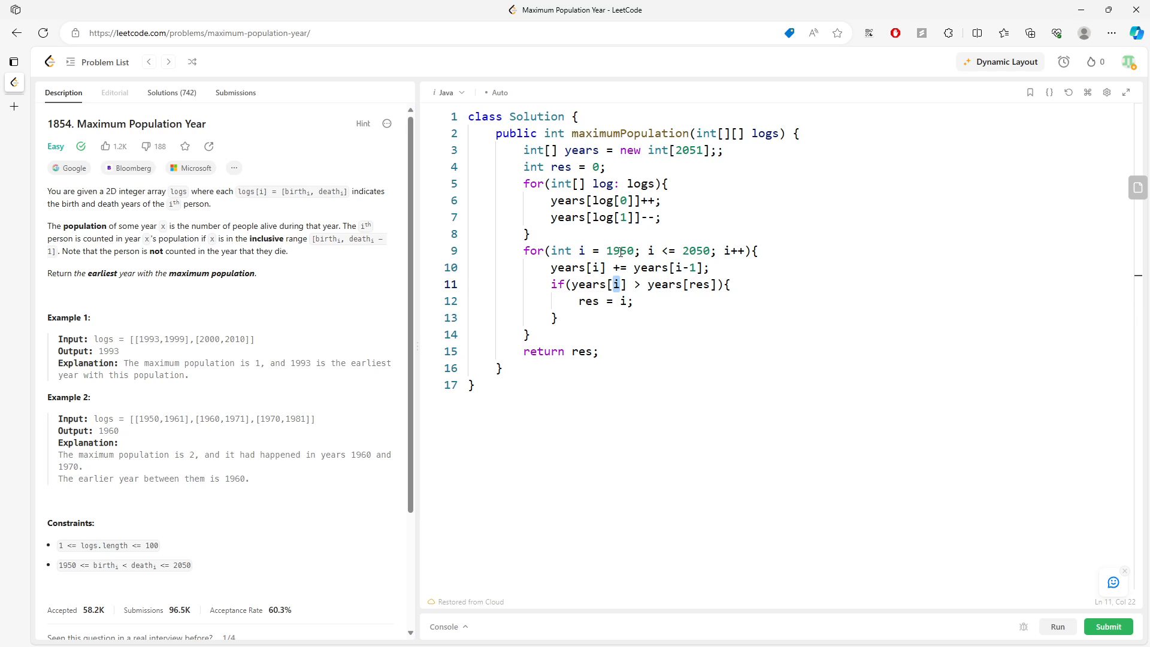
Step: Point out the res = i assignment and run the solution on the sample test cases
double_click(598, 285)
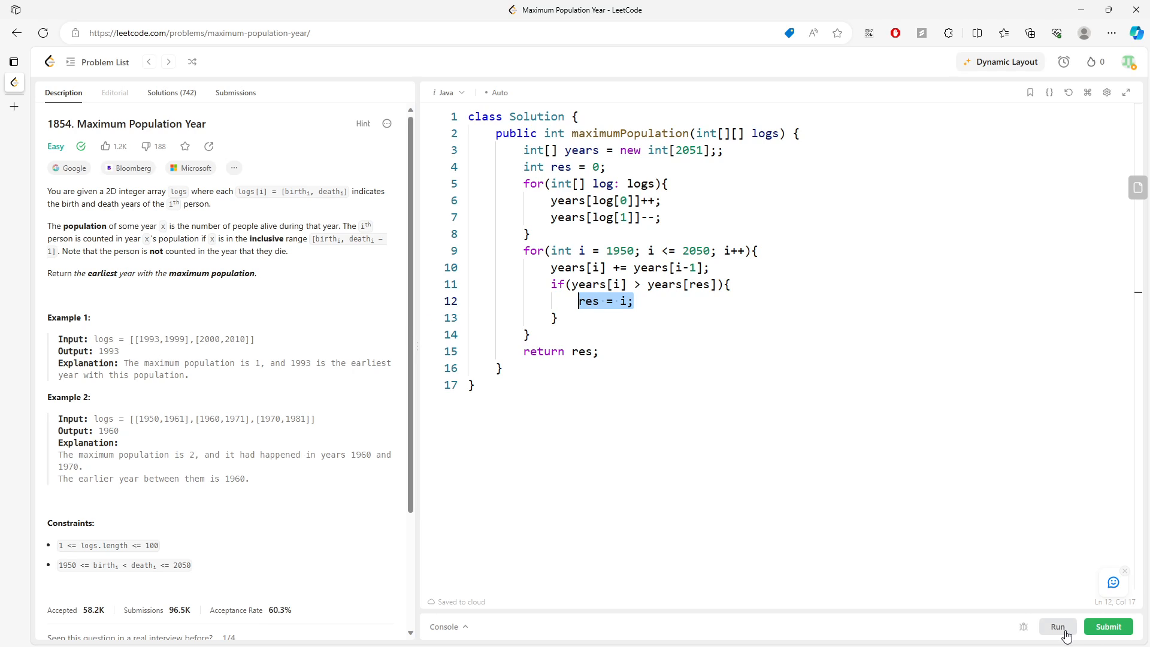
left_click(1056, 626)
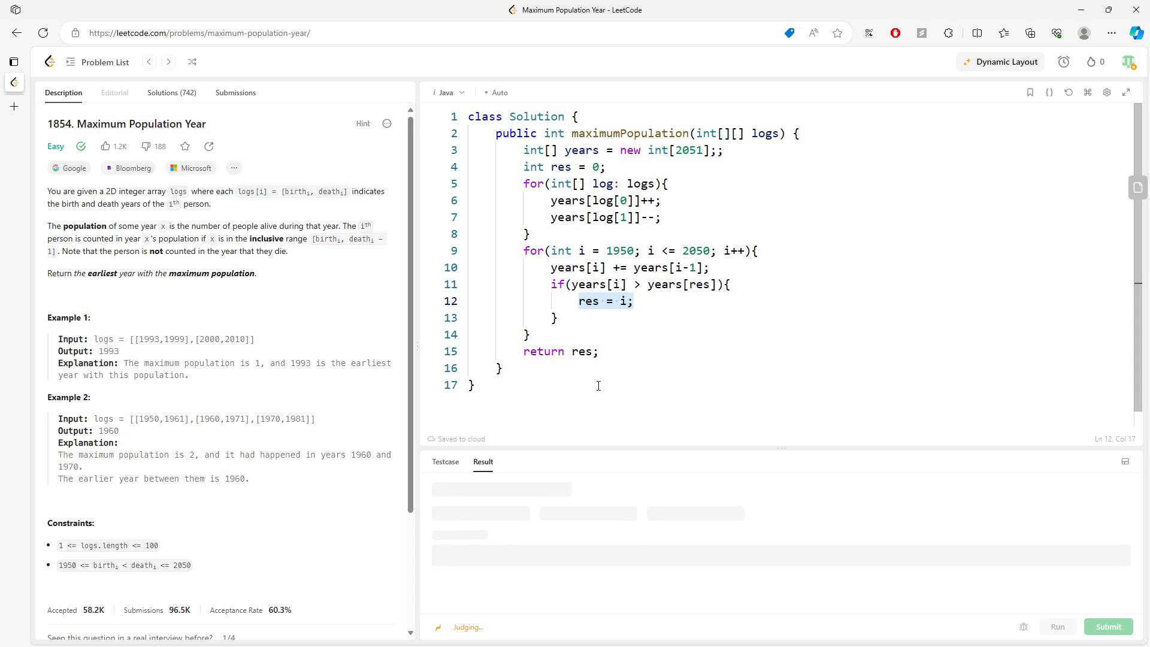
mouse_move(644, 261)
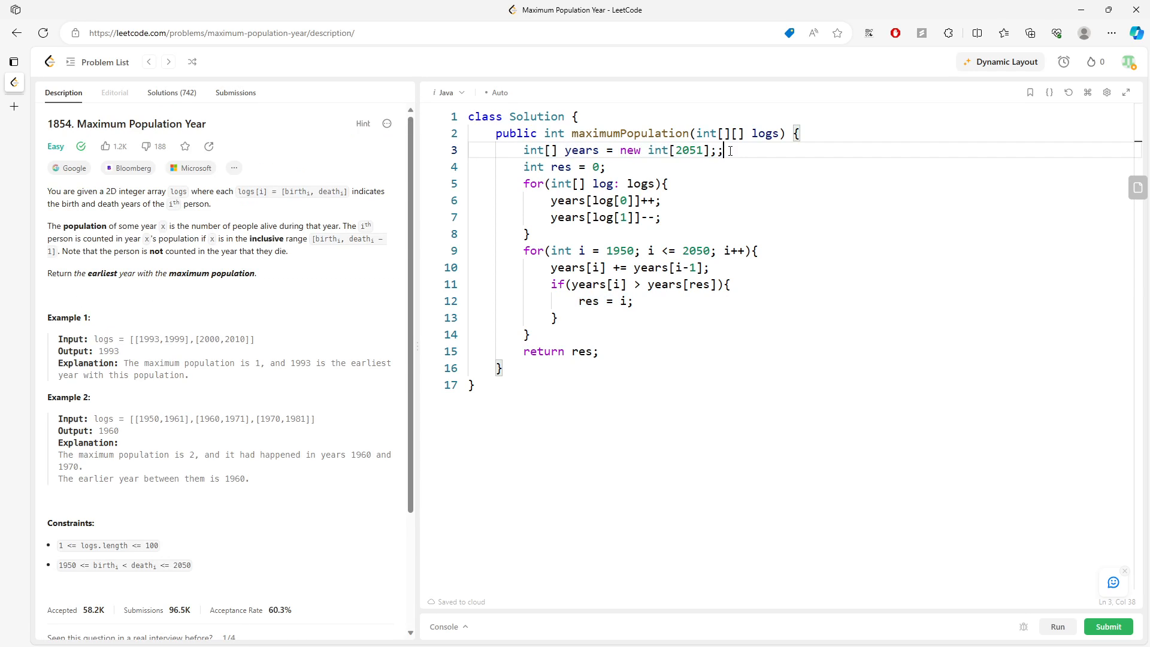
Step: Remove the extra semicolon after the years array declaration on line 3
key("Backspace")
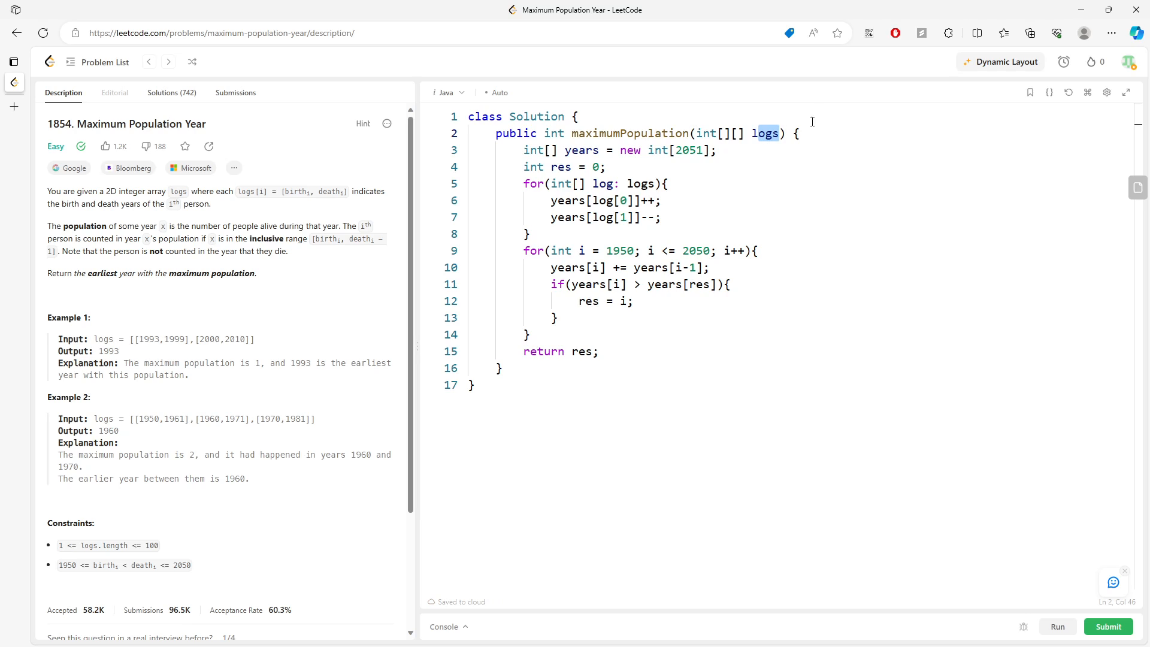
mouse_move(765, 290)
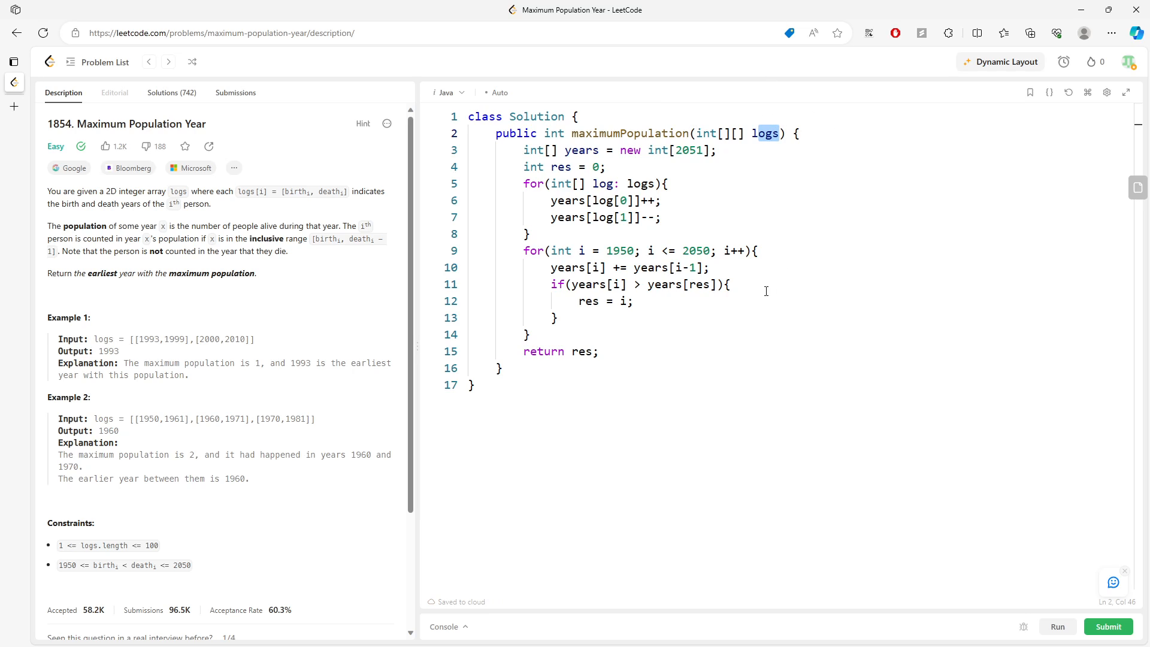